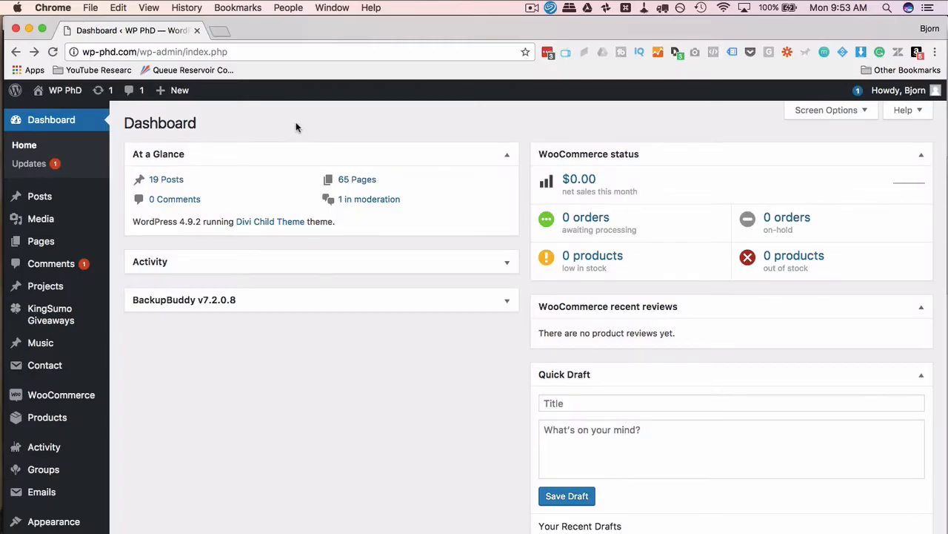
mouse_move(151, 217)
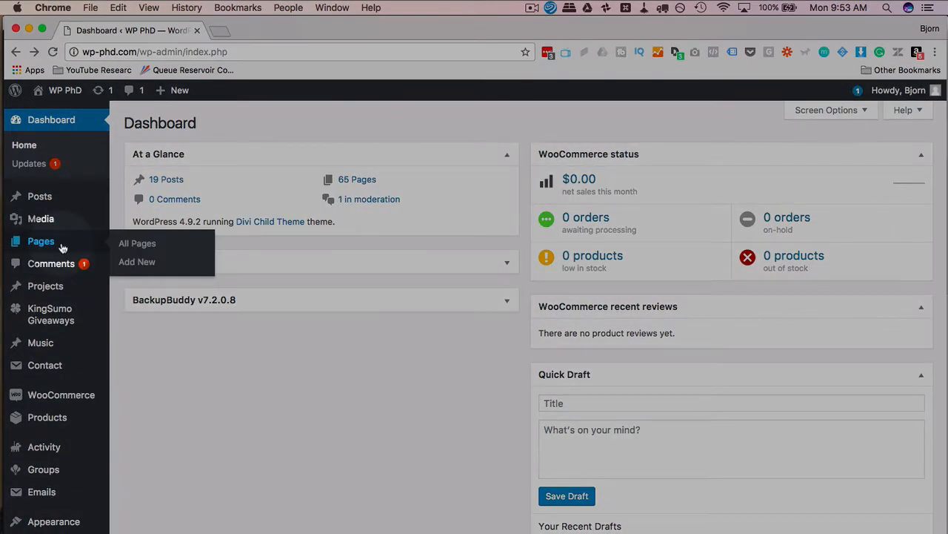
mouse_move(146, 266)
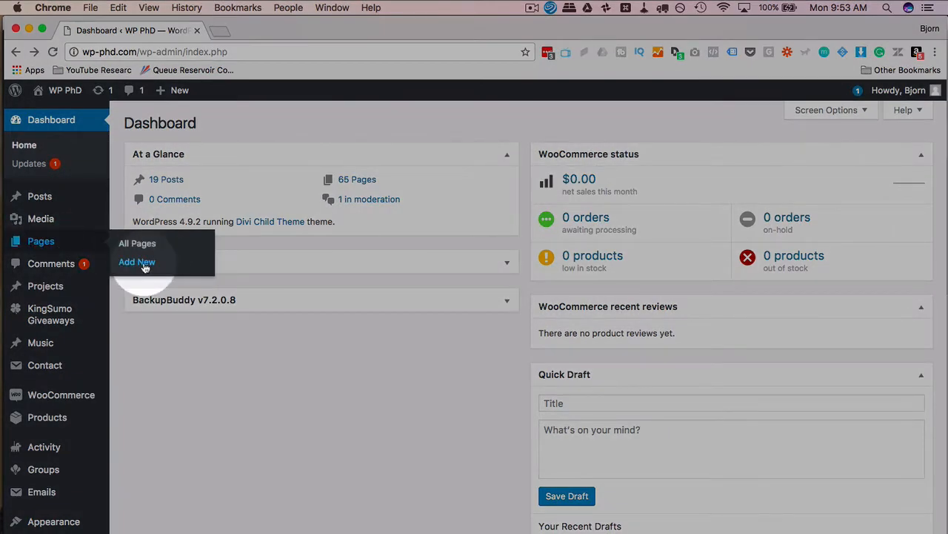
Step: Create a new page titled 'Parallax Testing' and save it as a draft
left_click(136, 261)
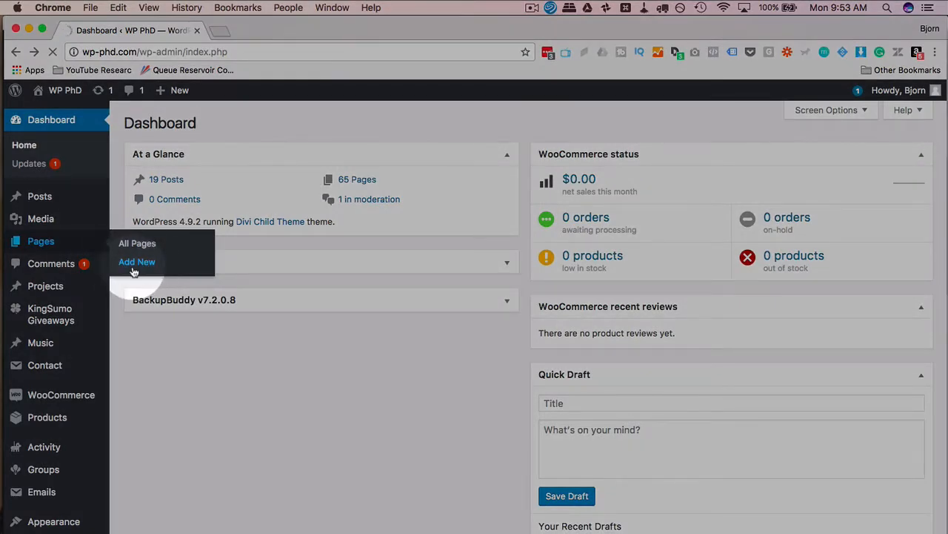
left_click(136, 261)
type("Para")
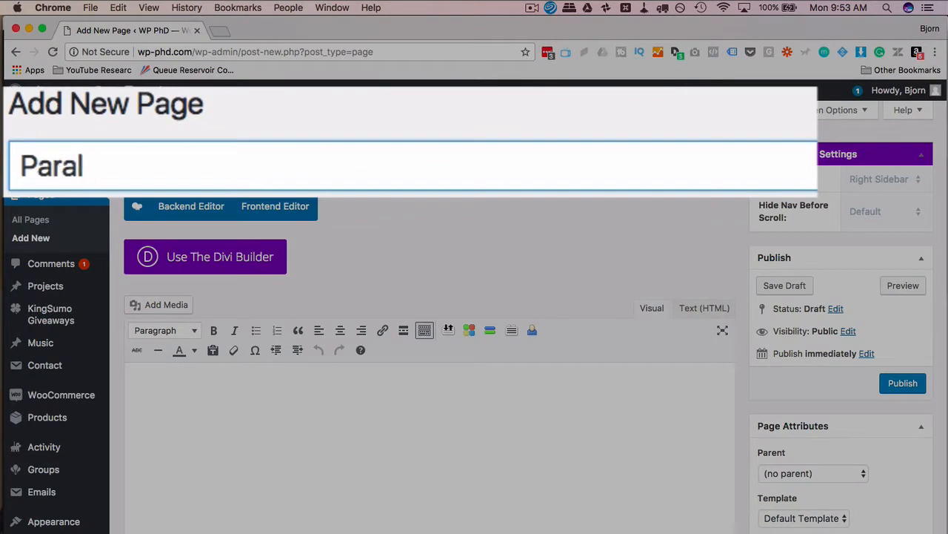
type("lax Testing")
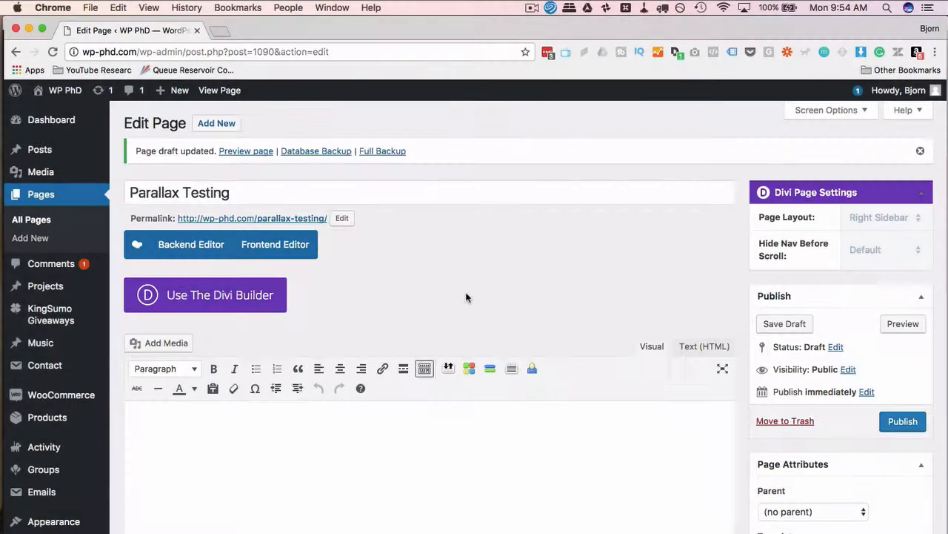
Step: In the frontend editor, add a text block with its default placeholder text and save it
left_click(276, 243)
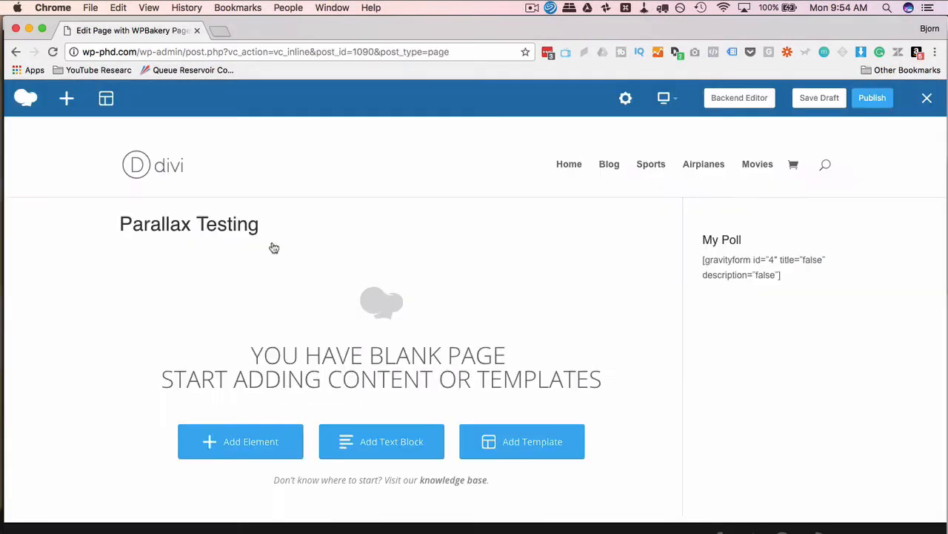
mouse_move(437, 406)
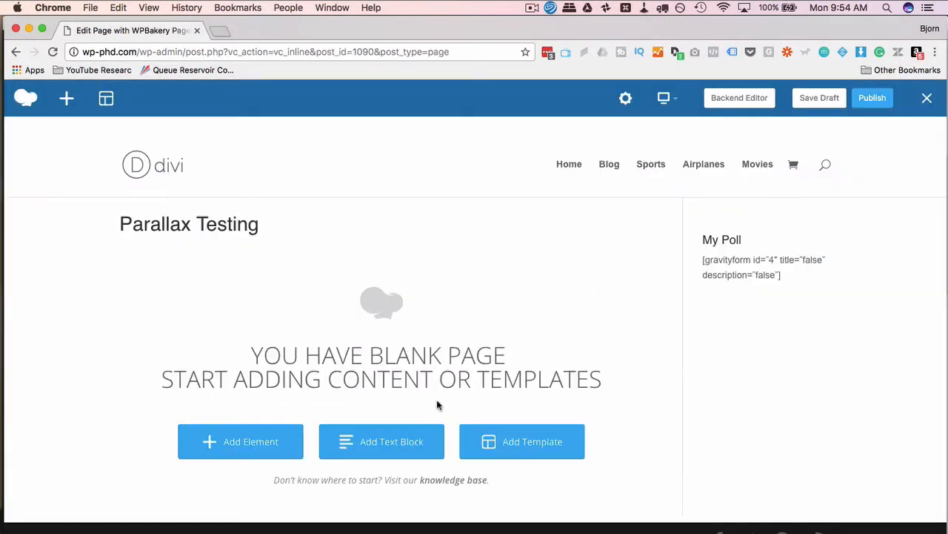
mouse_move(141, 470)
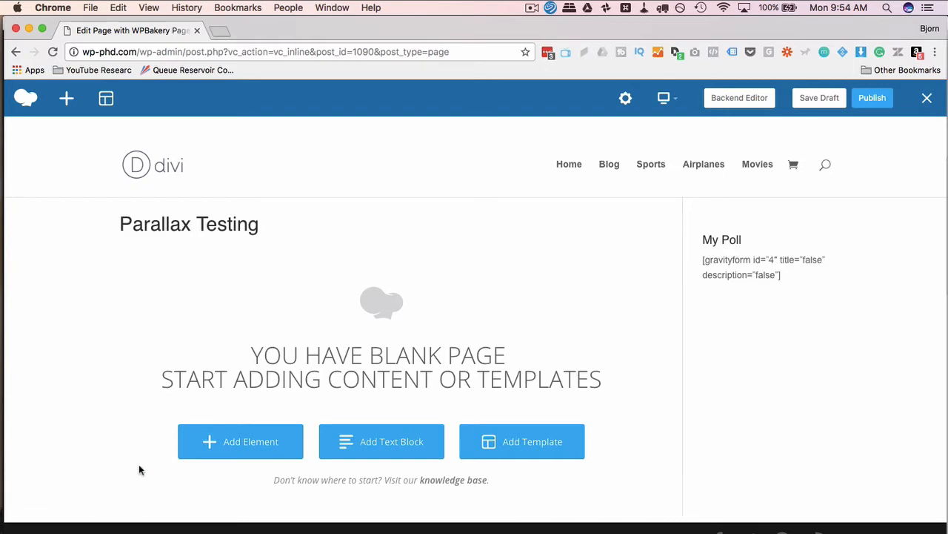
left_click(380, 442)
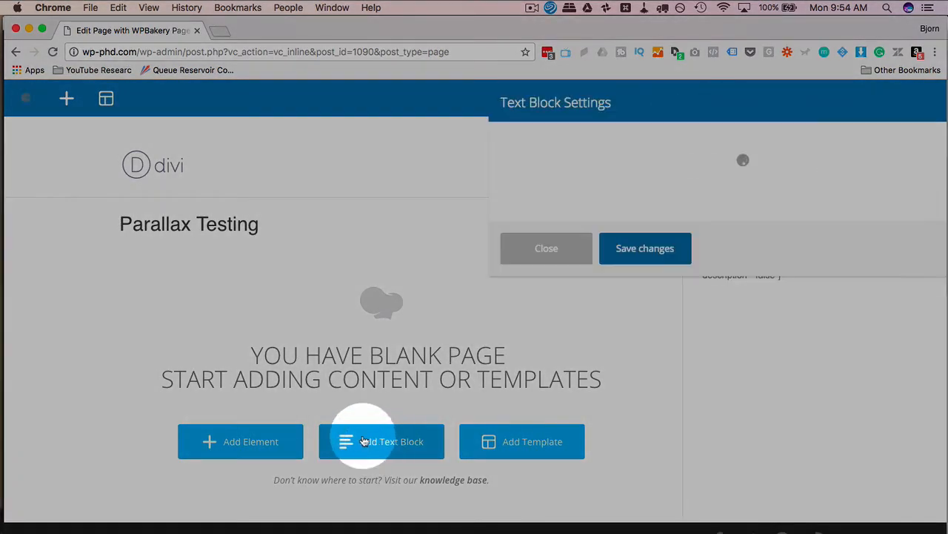
mouse_move(204, 356)
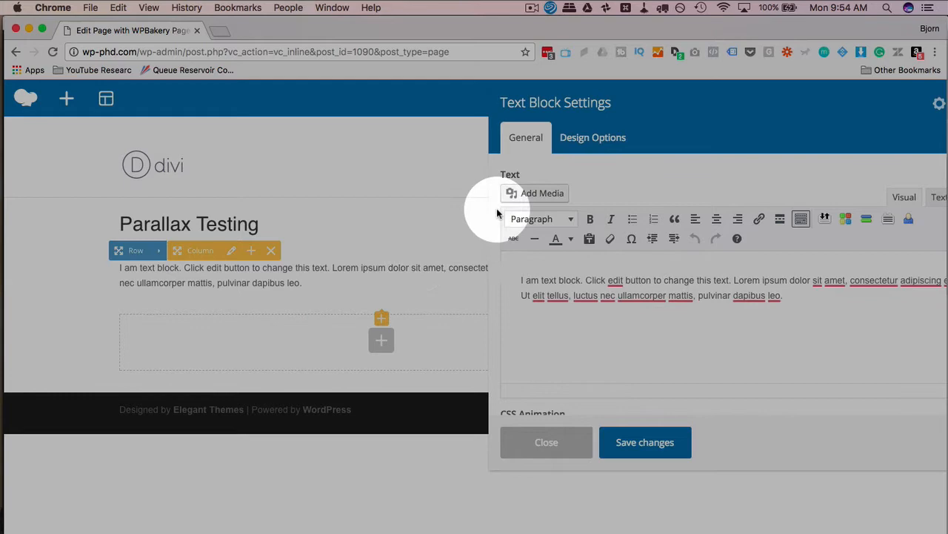
left_click(645, 442)
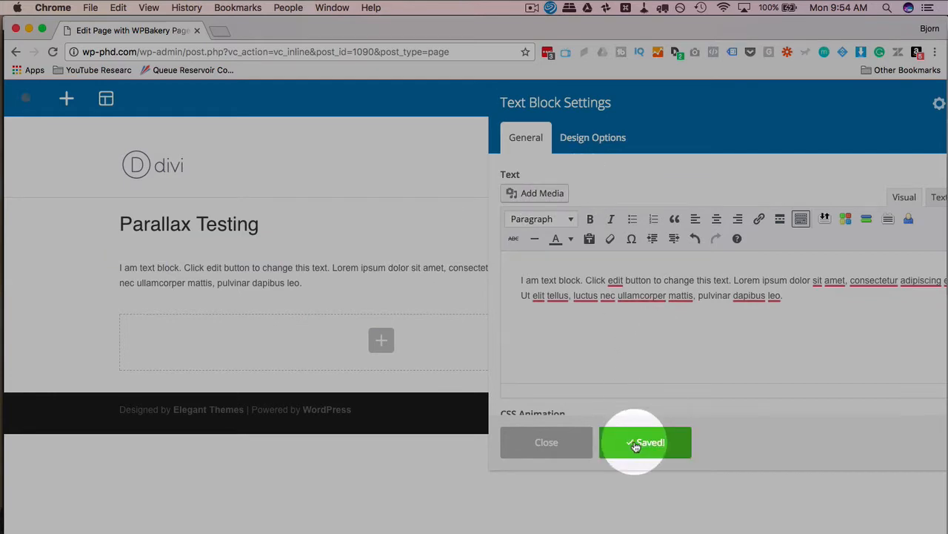
left_click(646, 442)
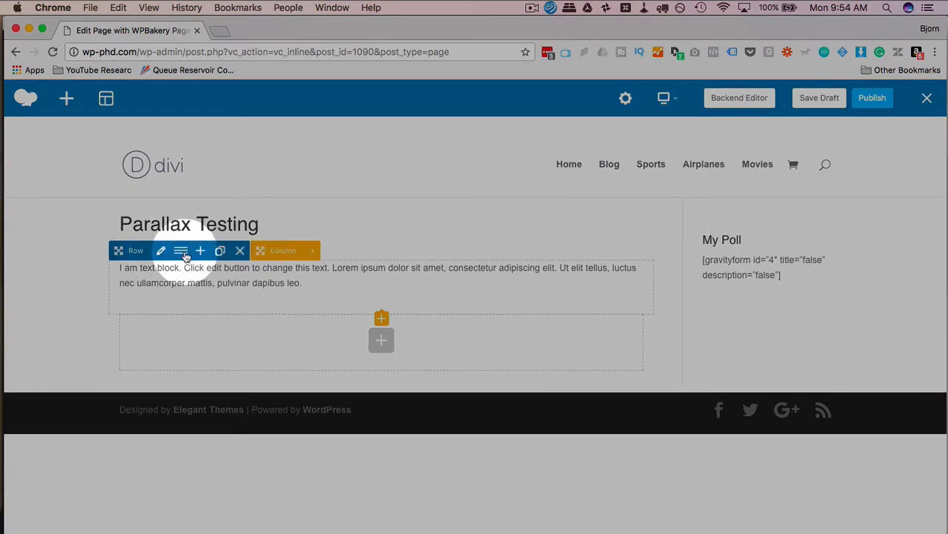
Step: Set the text block's row to 'Stretch row' in Row Settings
left_click(160, 251)
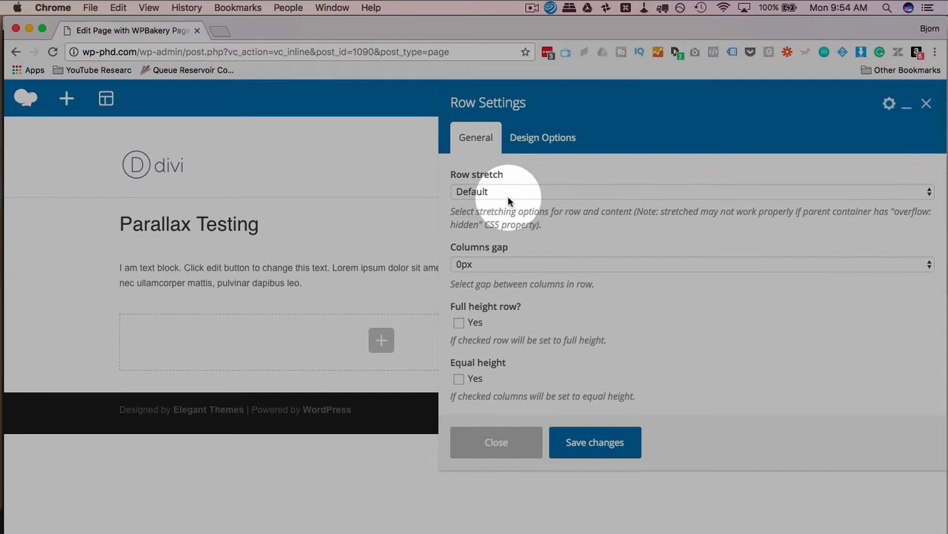
left_click(693, 191)
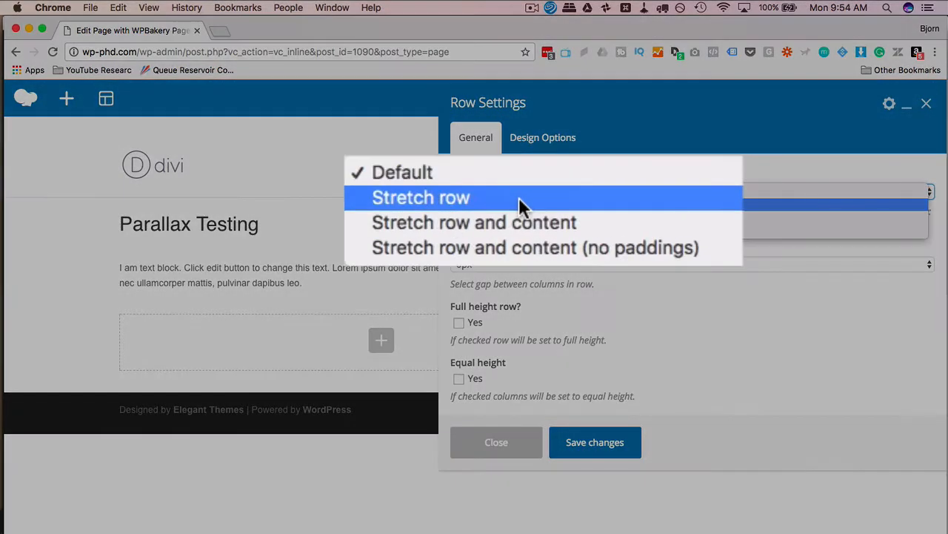
left_click(421, 197)
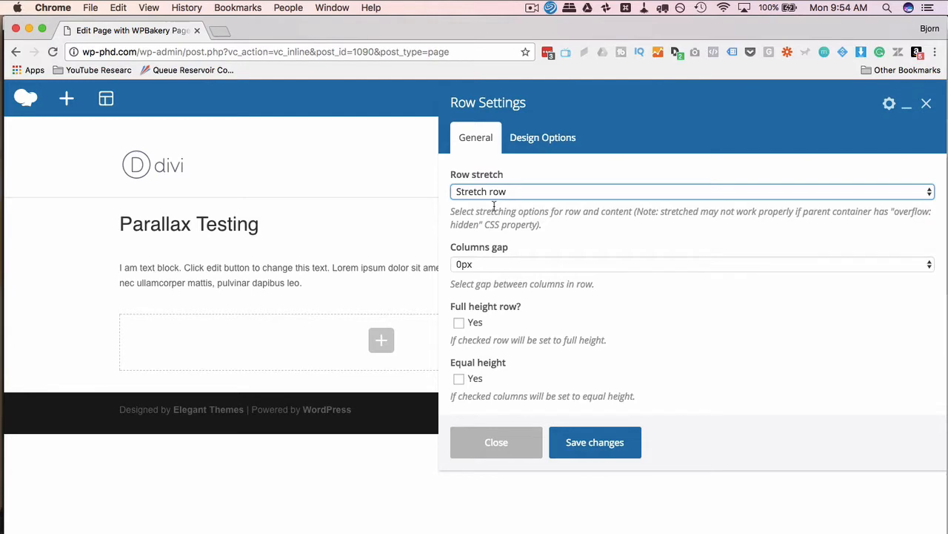
mouse_move(556, 191)
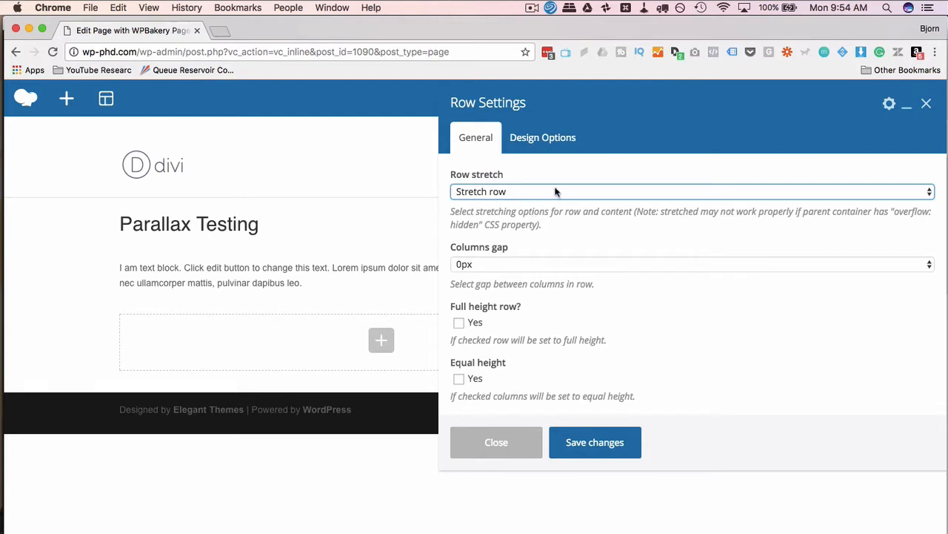
mouse_move(515, 199)
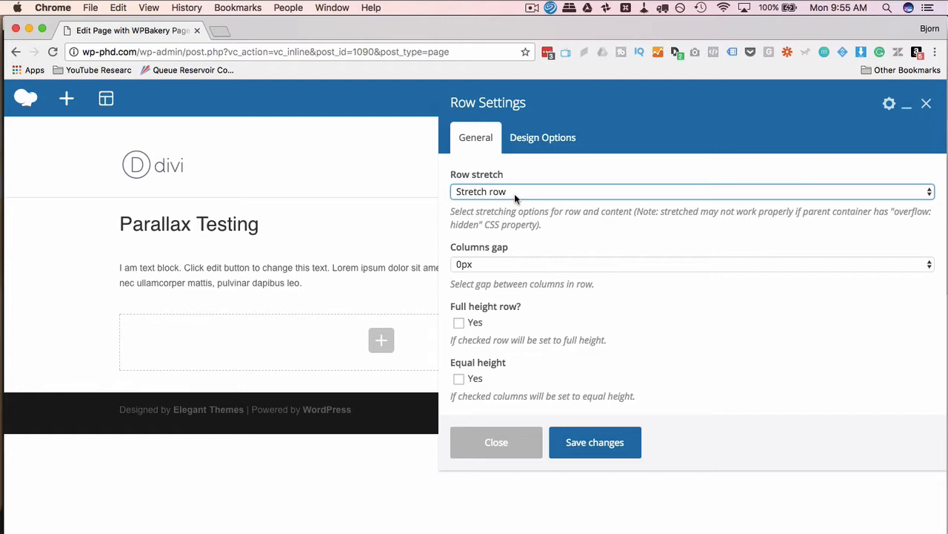
scroll("down", 3)
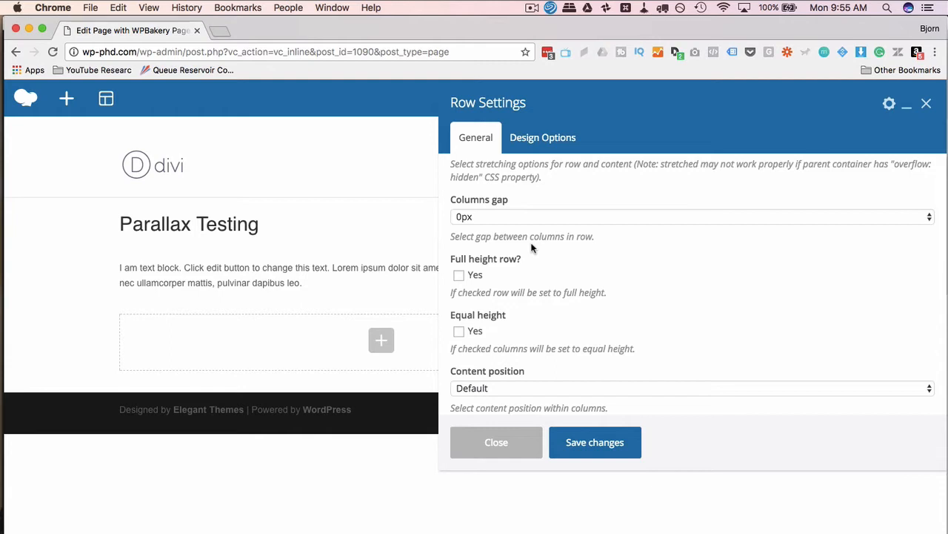
Step: Set the row's Parallax option to Simple
scroll("down", 3)
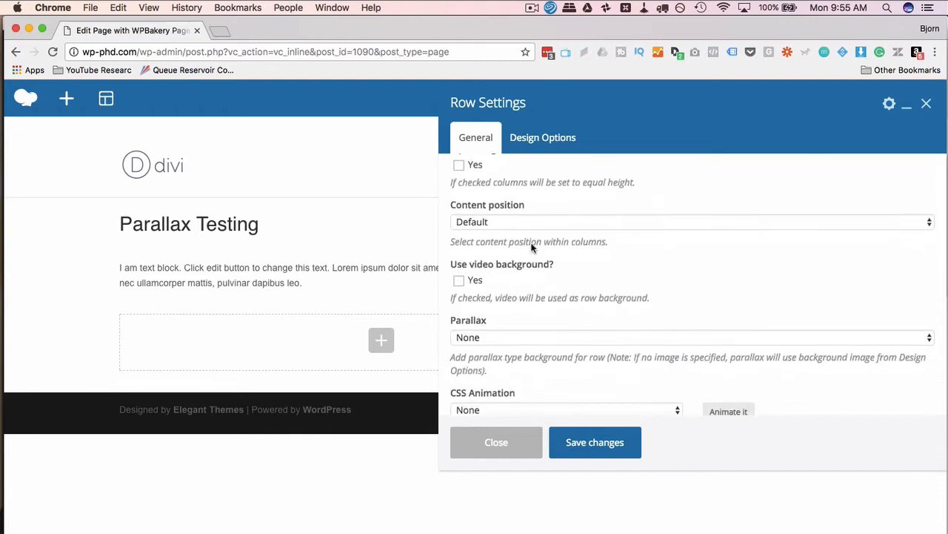
left_click(694, 338)
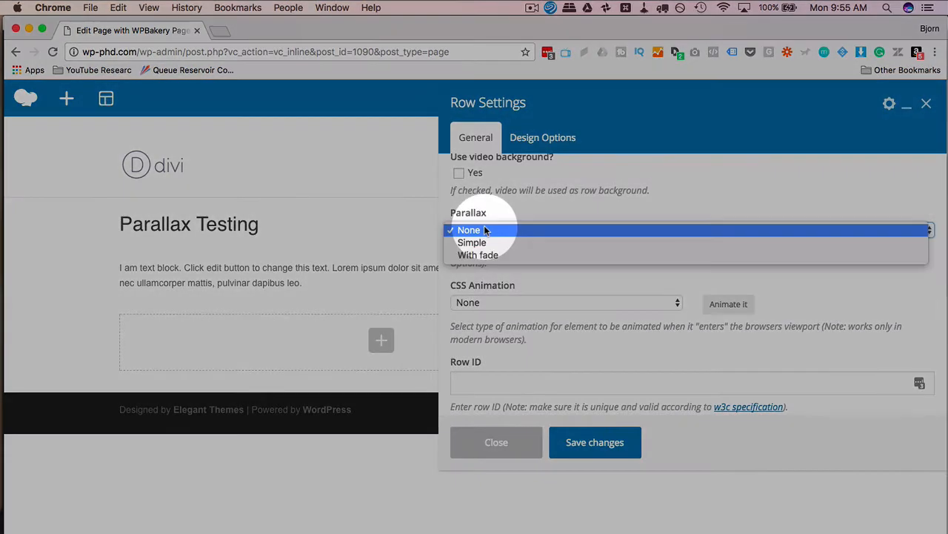
mouse_move(477, 255)
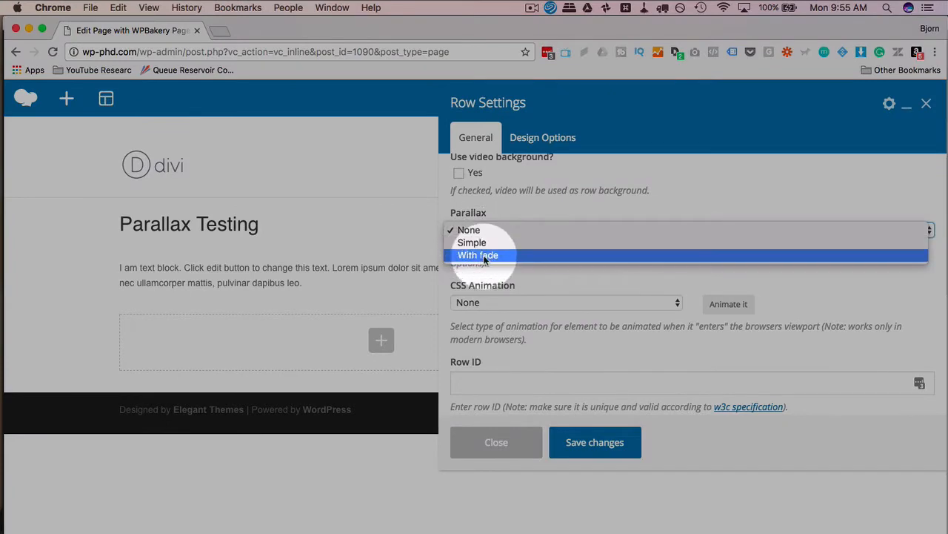
left_click(468, 230)
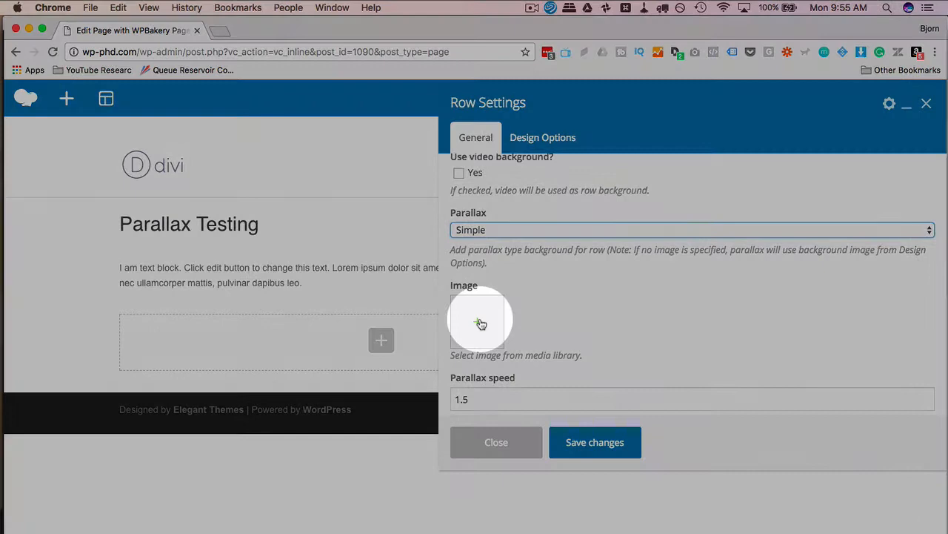
Step: Set the rocky sea at sunset photo from the Media Library as the parallax image
left_click(477, 320)
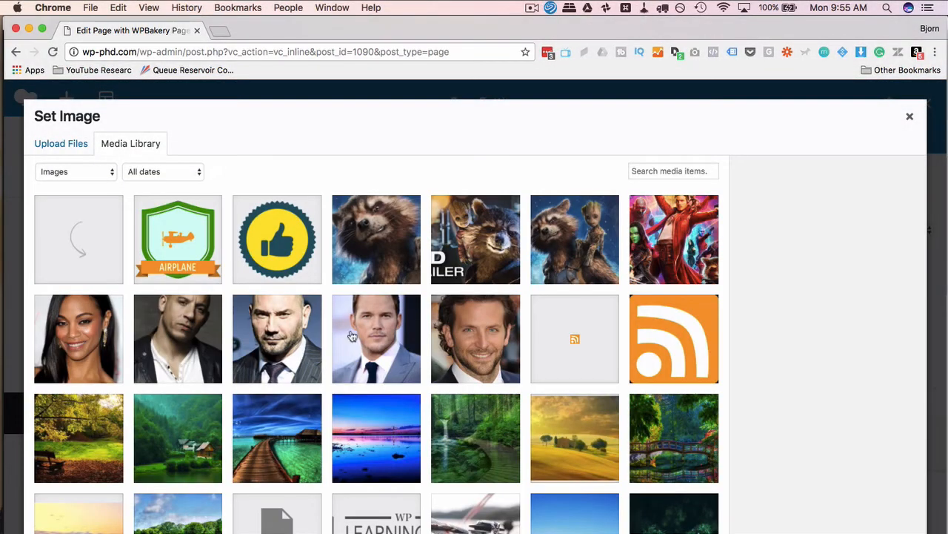
left_click(275, 230)
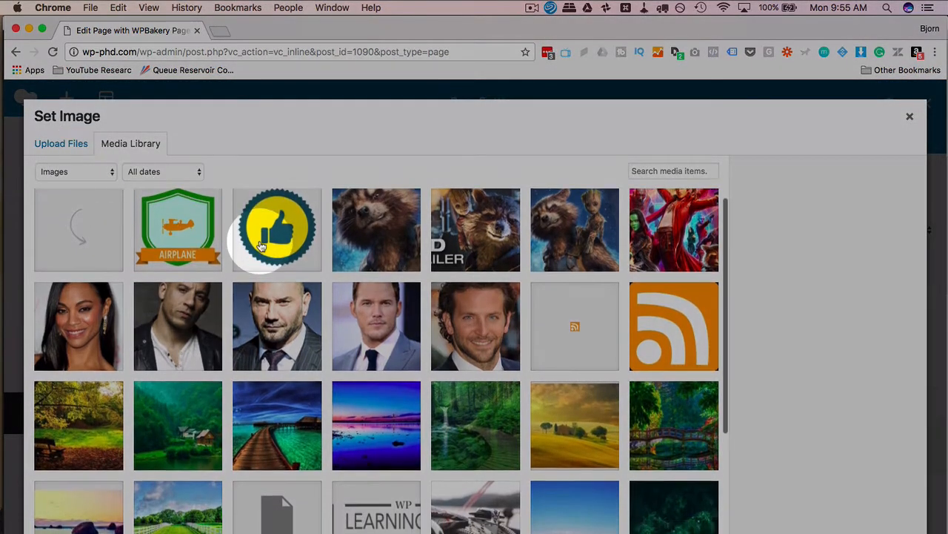
scroll("down", 3)
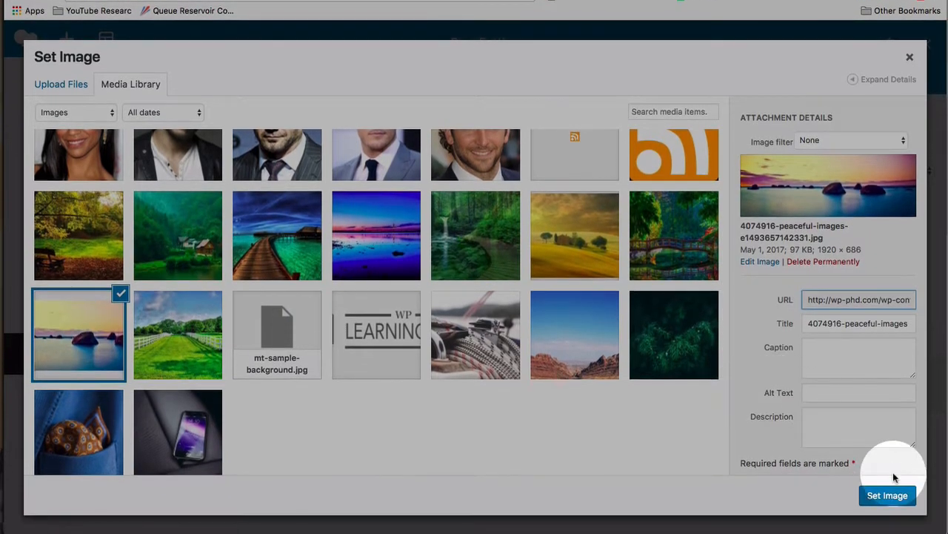
left_click(886, 495)
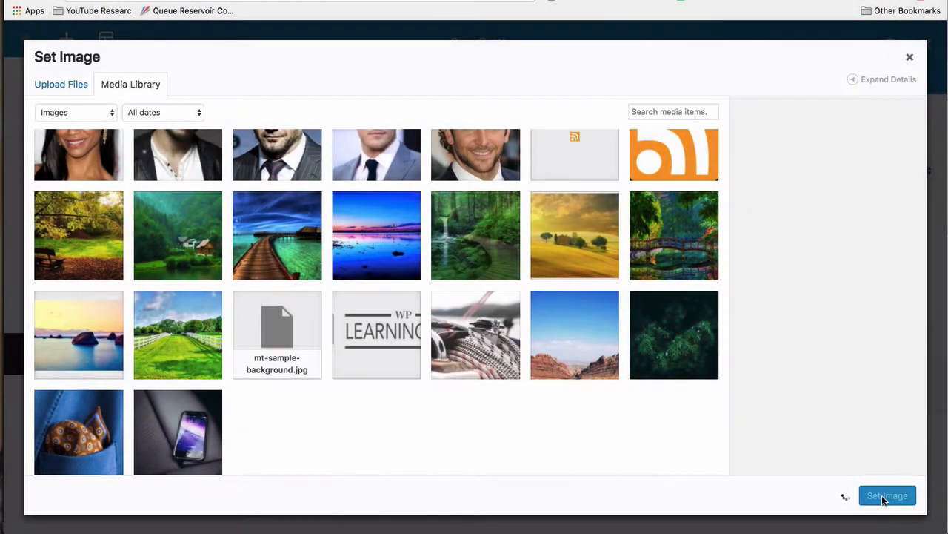
left_click(887, 495)
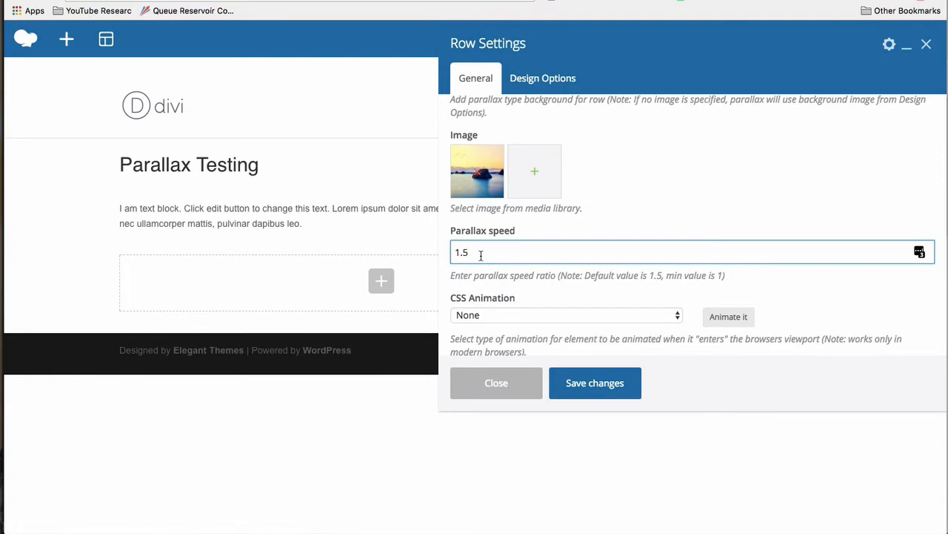
mouse_move(566, 243)
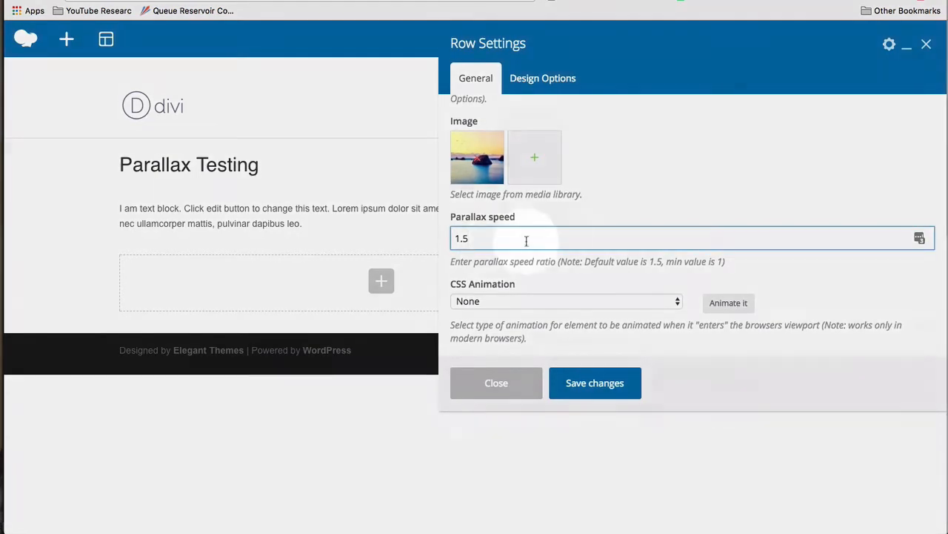
scroll("down", 3)
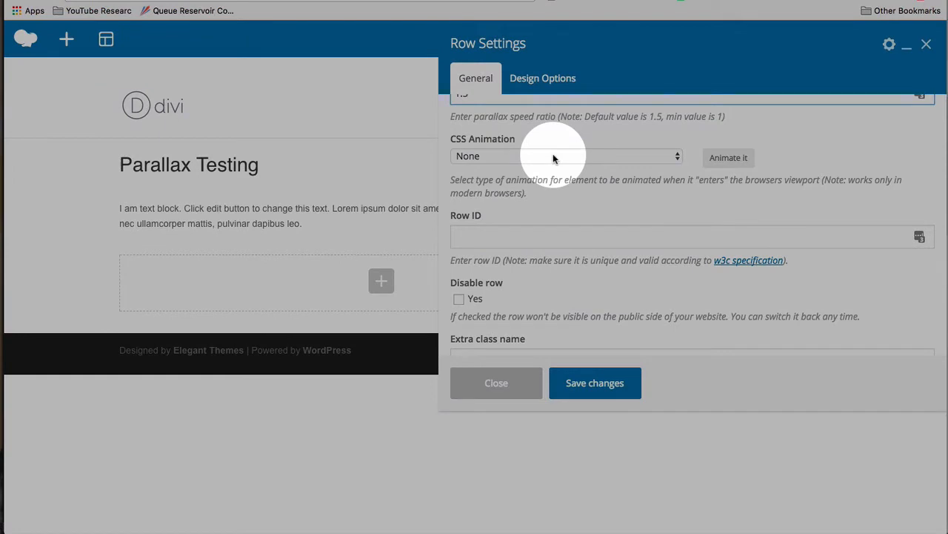
left_click(566, 156)
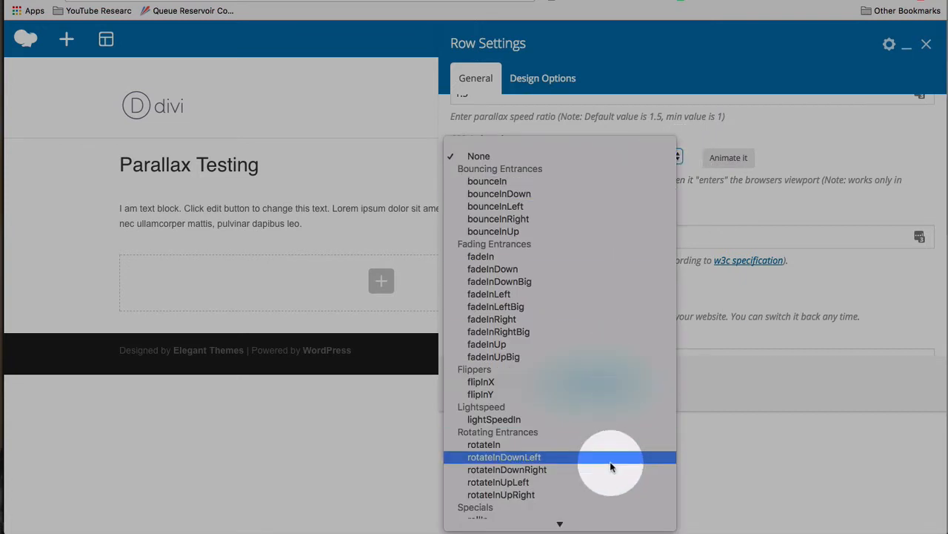
scroll("down", 3)
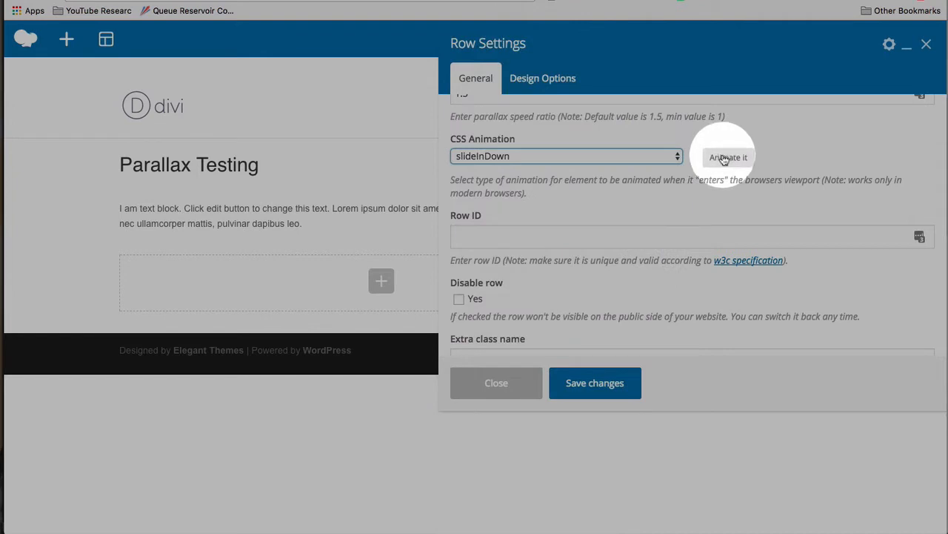
left_click(566, 156)
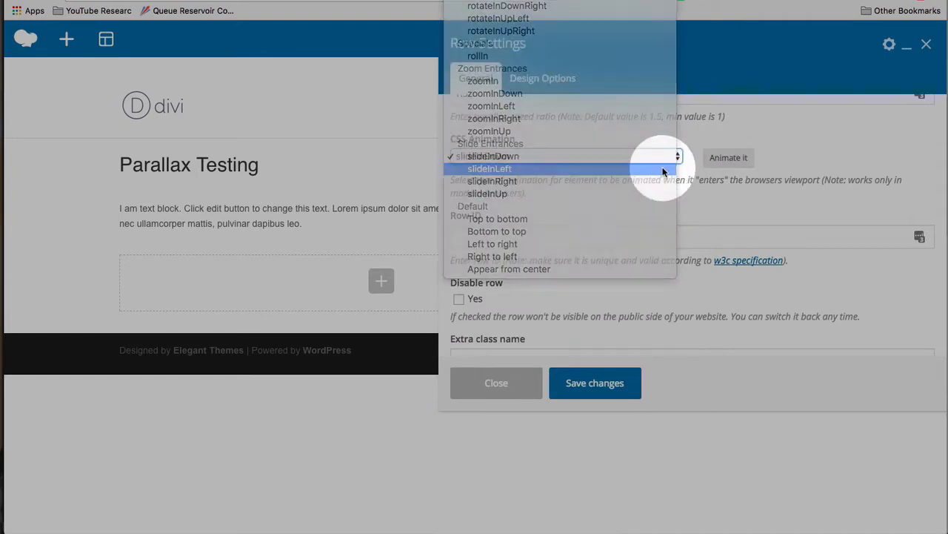
left_click(489, 169)
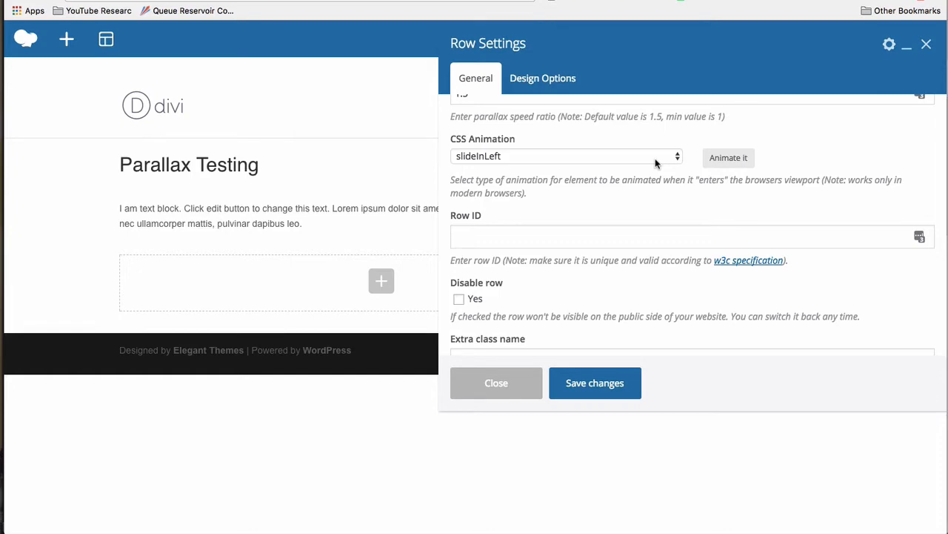
left_click(566, 156)
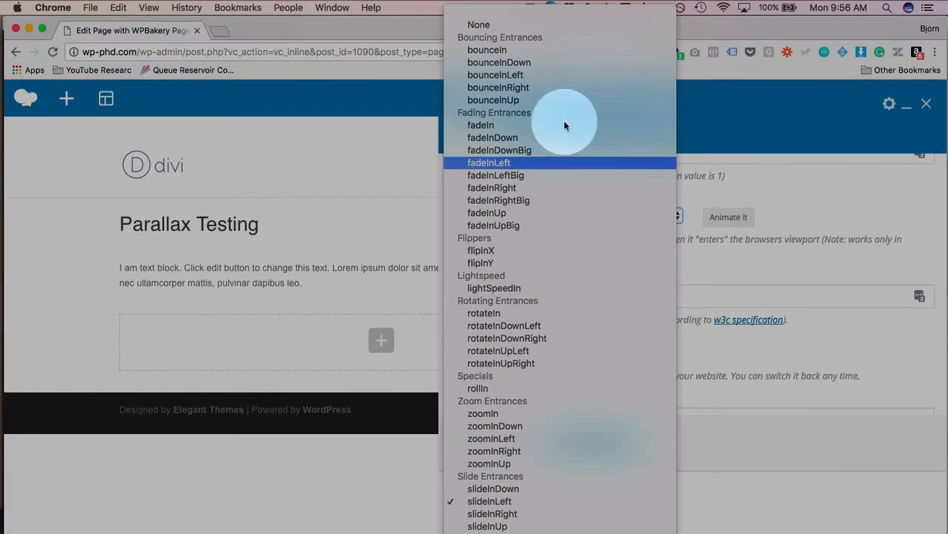
left_click(479, 23)
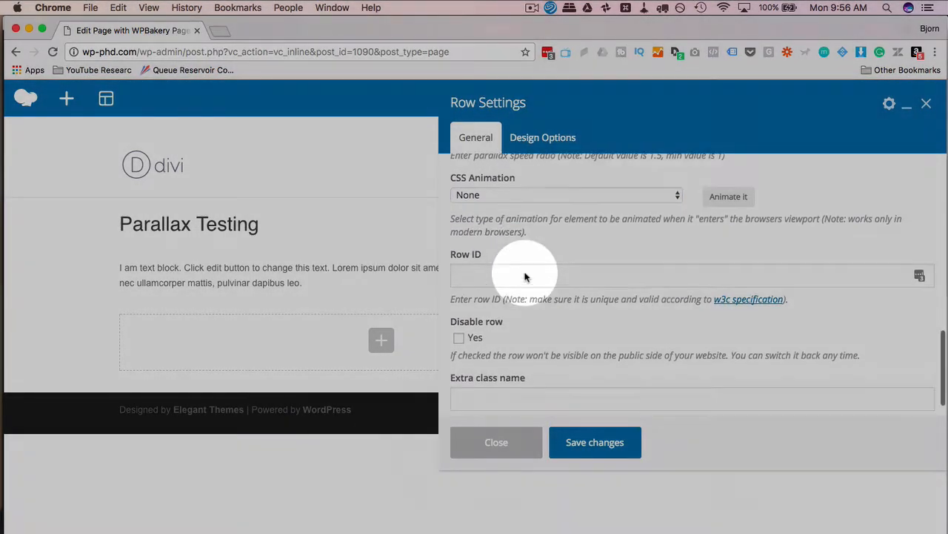
scroll("down", 3)
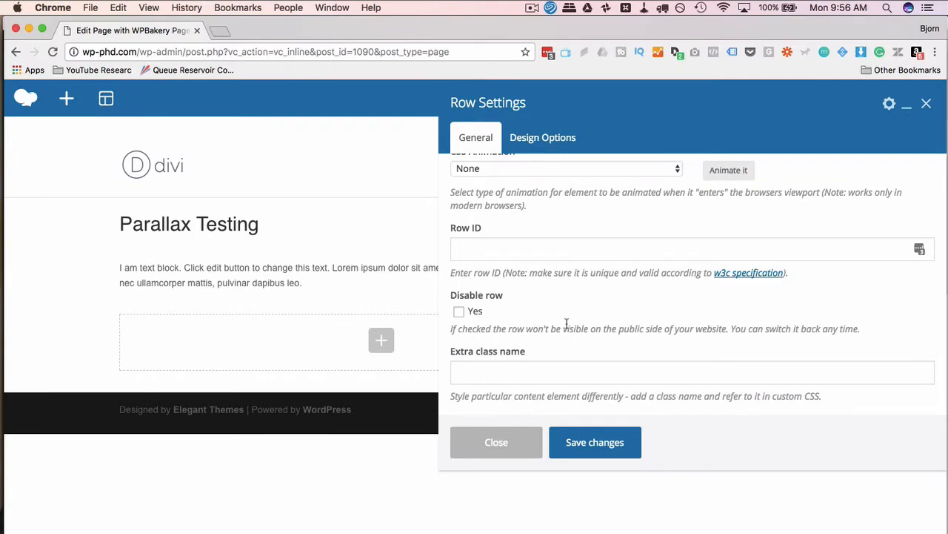
left_click(539, 372)
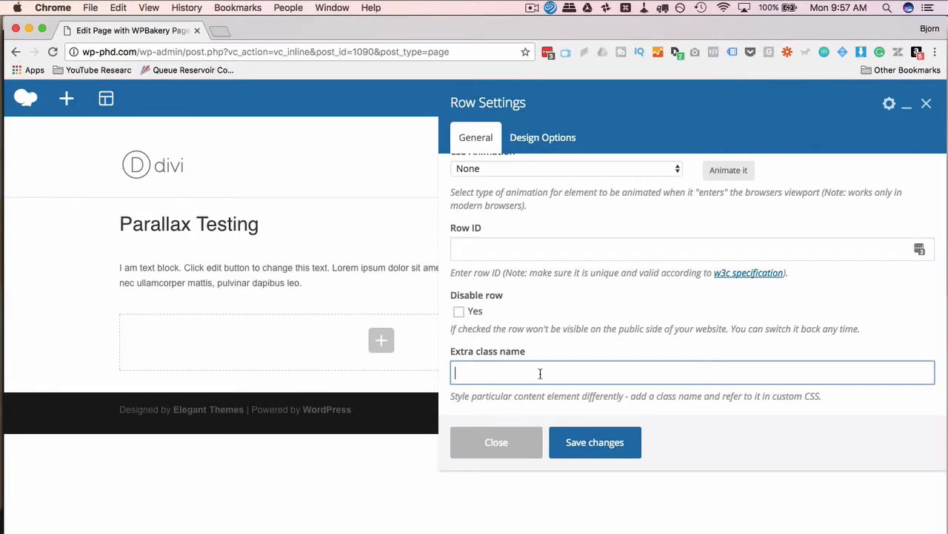
mouse_move(596, 442)
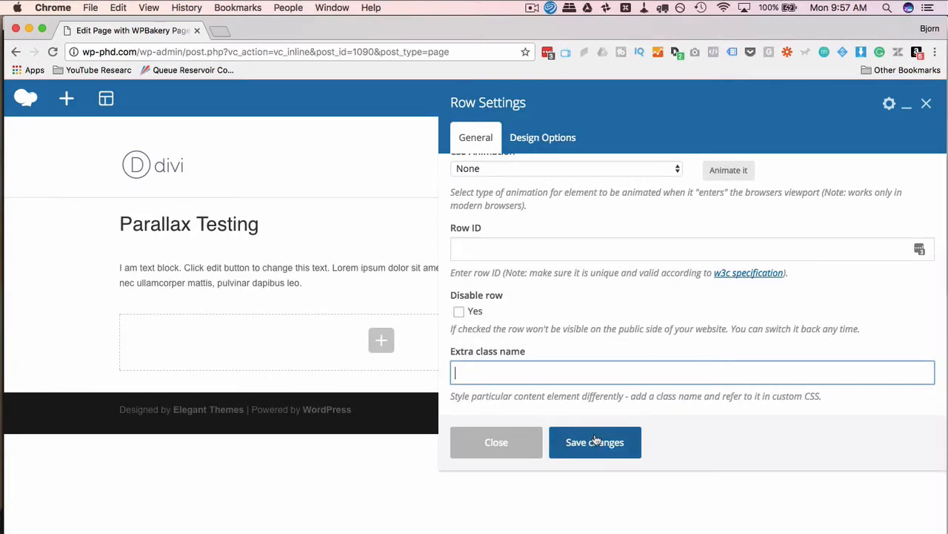
Step: Save the row settings and insert a Tabs element below the parallax row
left_click(596, 441)
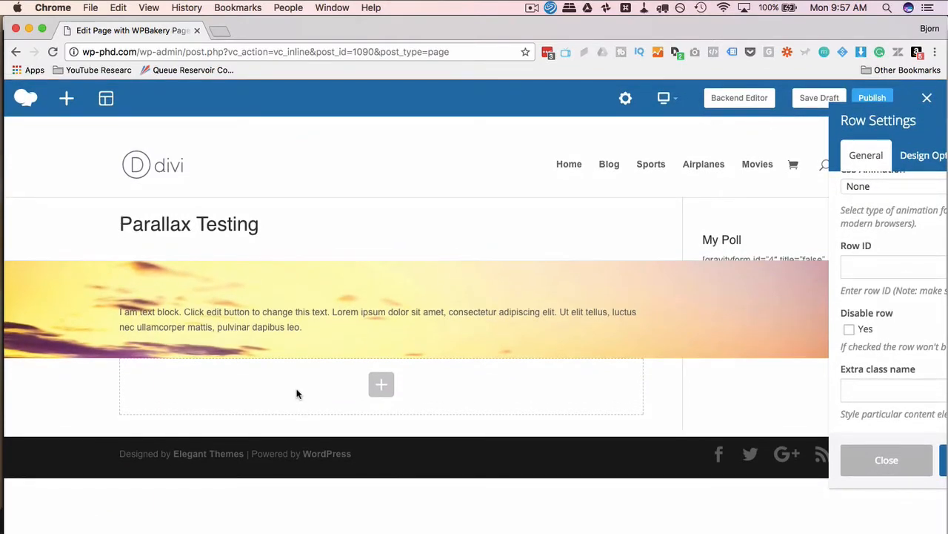
mouse_move(383, 386)
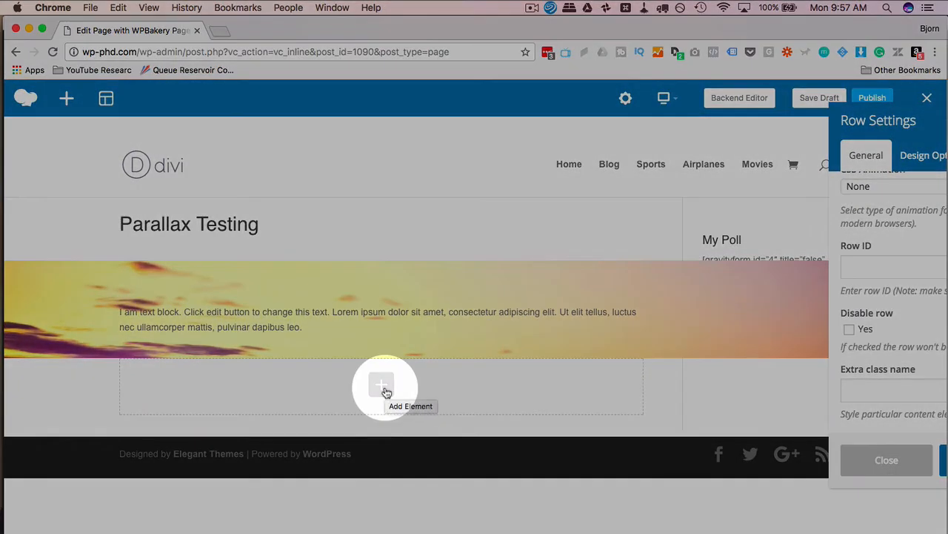
left_click(381, 385)
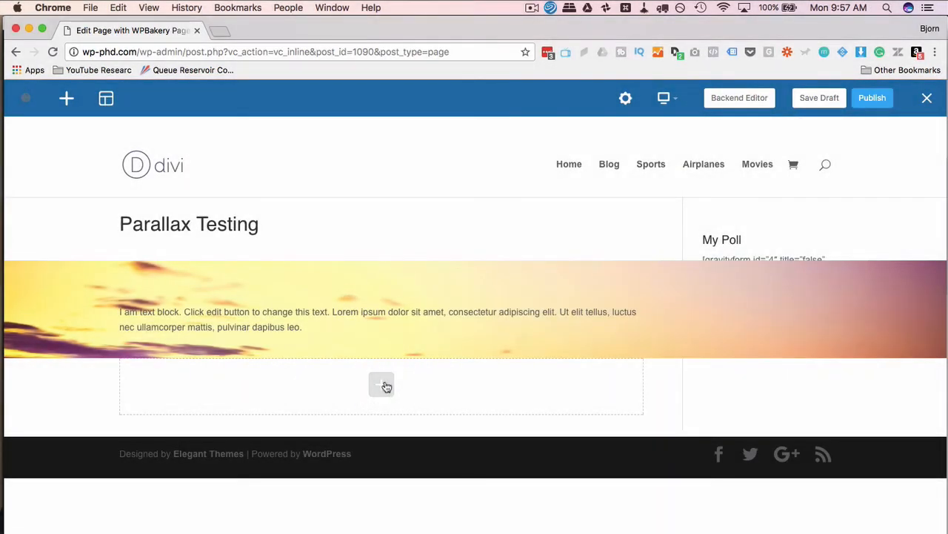
left_click(381, 384)
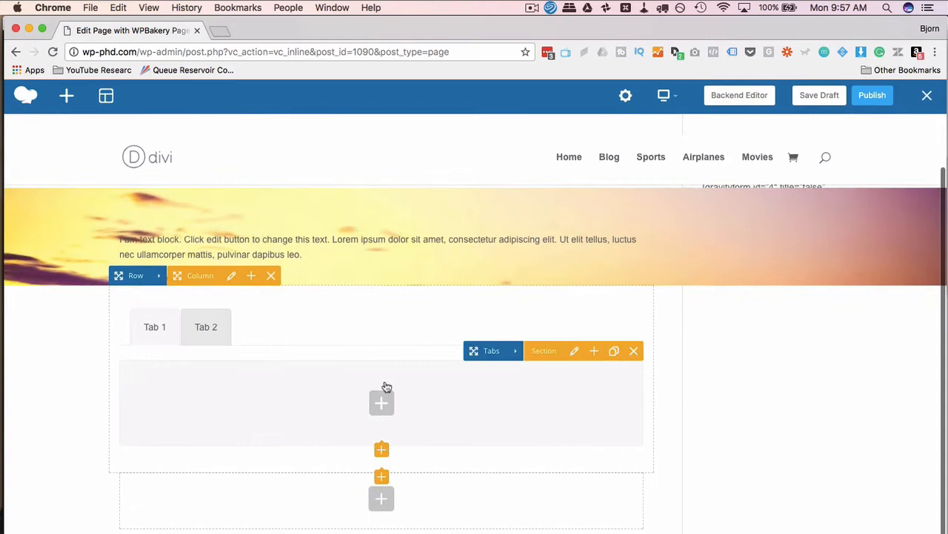
left_click(381, 403)
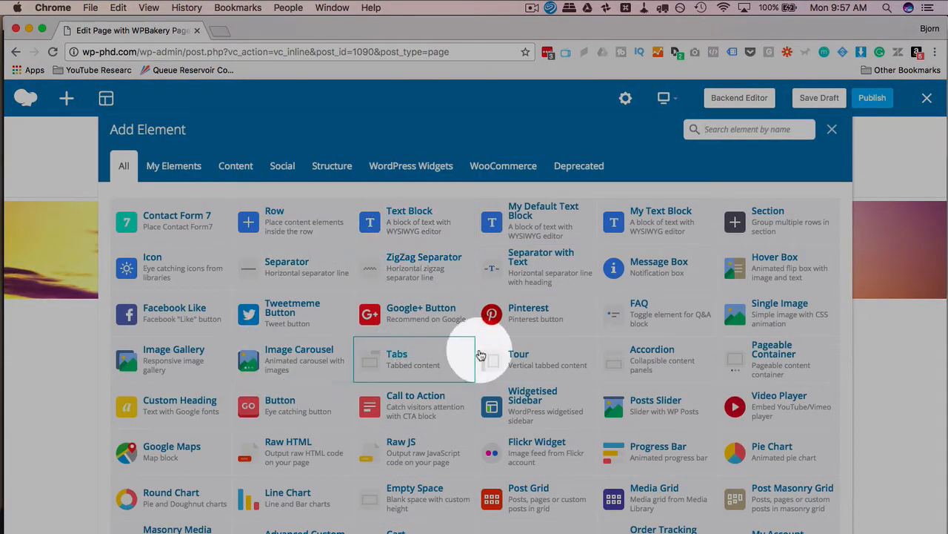
Step: Add a Tabs element inside the new tab and review the page layout
left_click(412, 360)
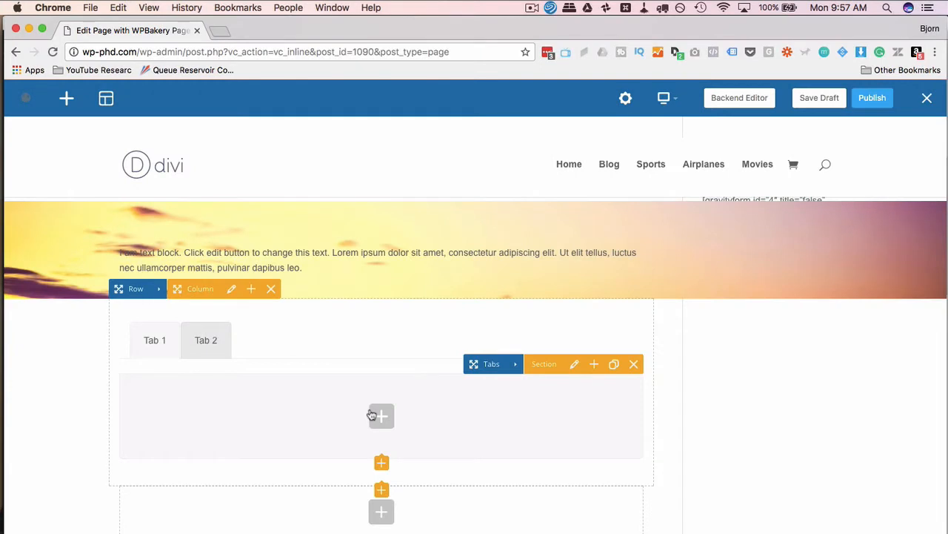
scroll("down", 3)
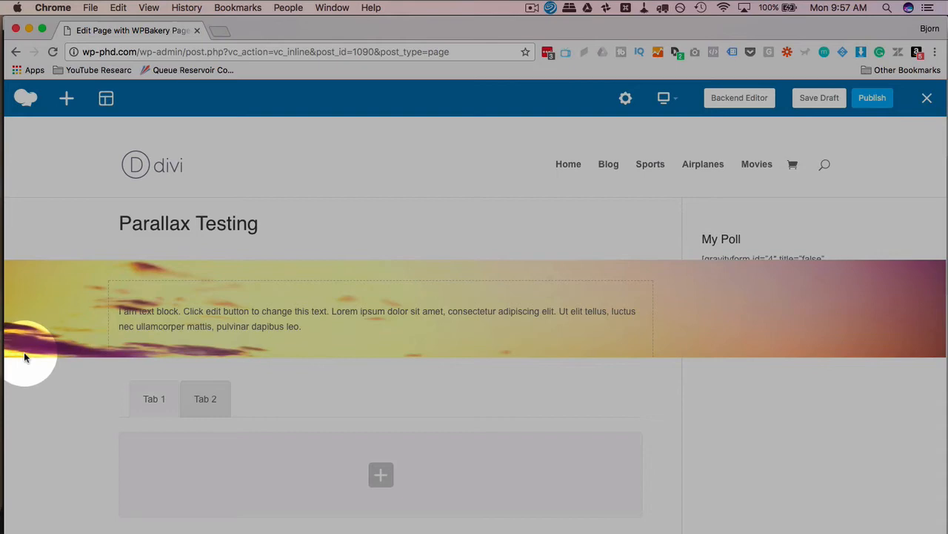
scroll("down", 3)
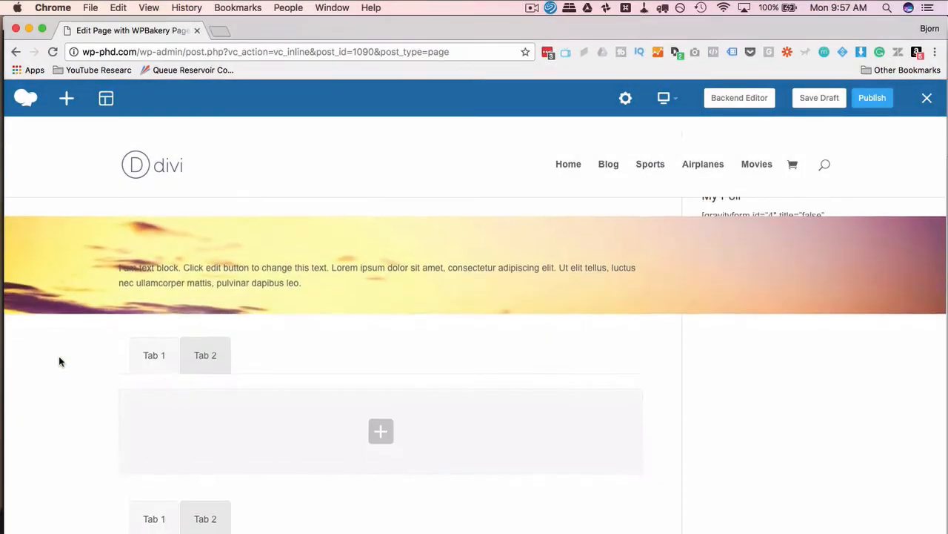
scroll("up", 3)
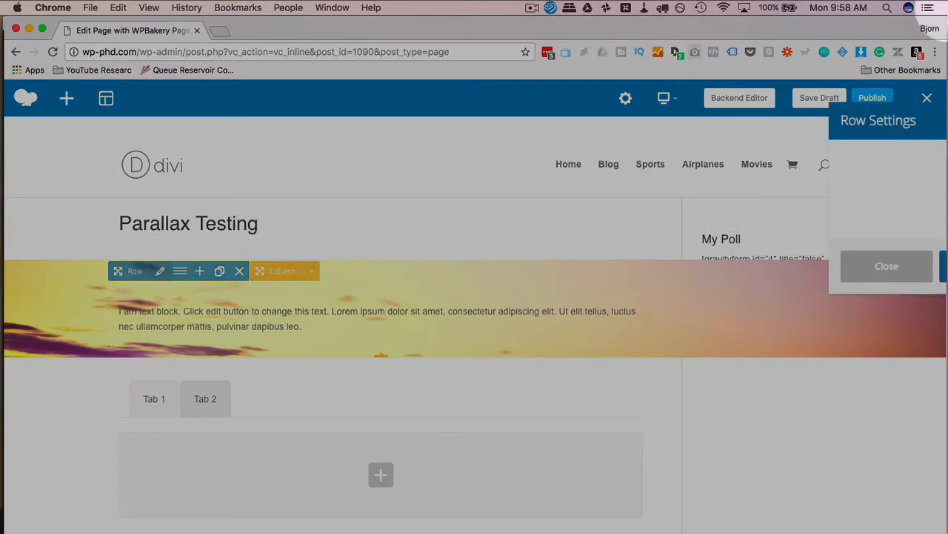
Step: Set the parallax row to 'Full height row? Yes' and save the change
left_click(160, 270)
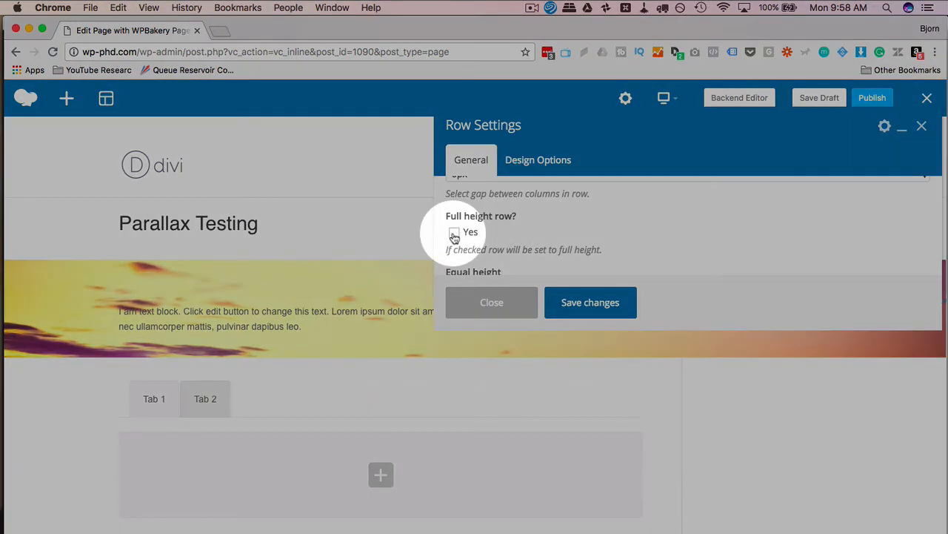
left_click(454, 232)
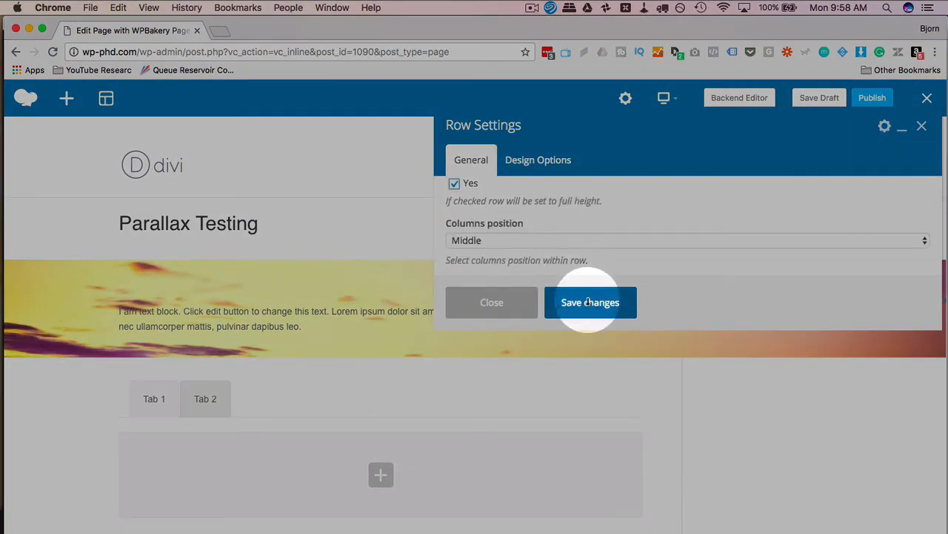
left_click(590, 302)
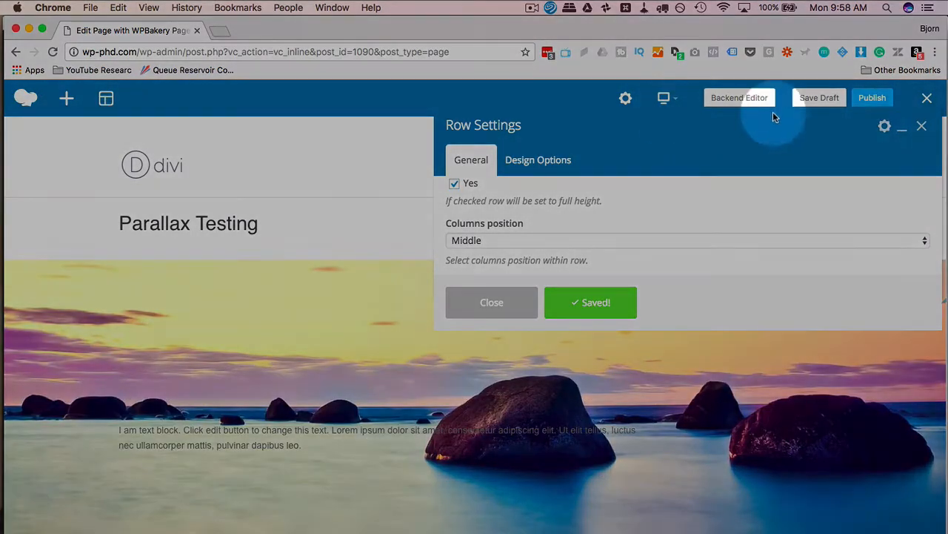
left_click(492, 302)
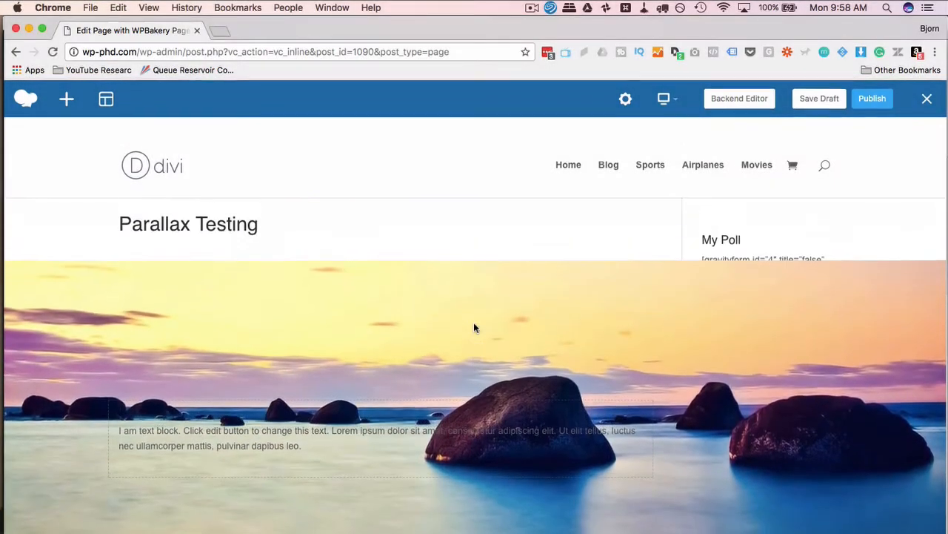
scroll("down", 3)
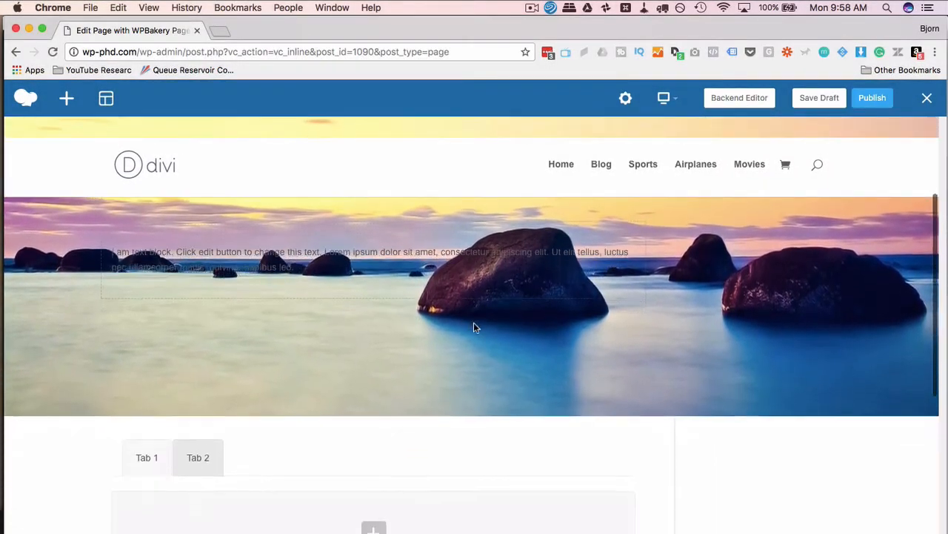
scroll("up", 3)
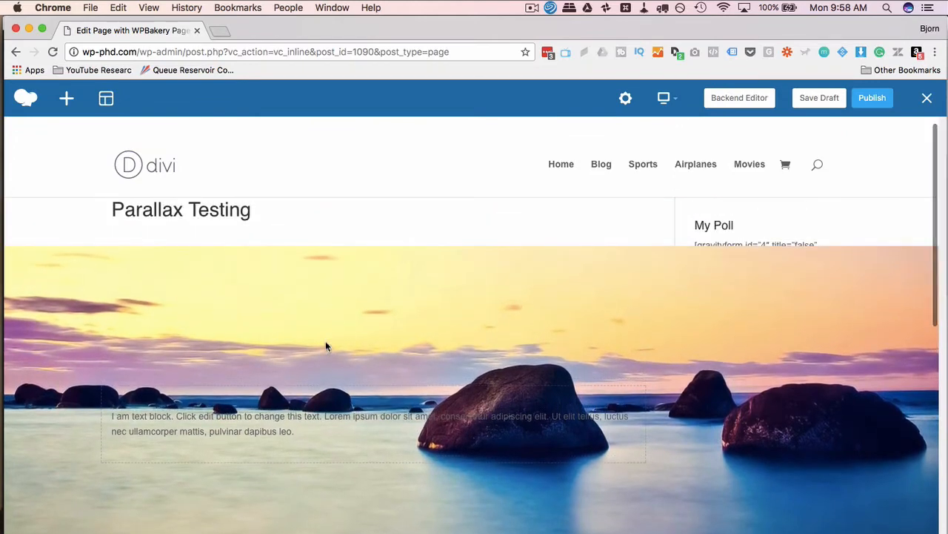
scroll("down", 3)
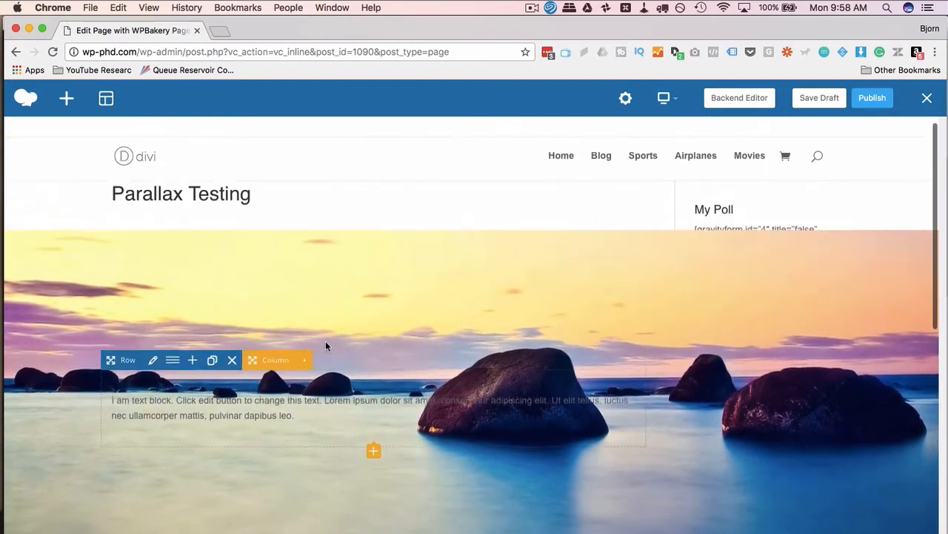
scroll("down", 3)
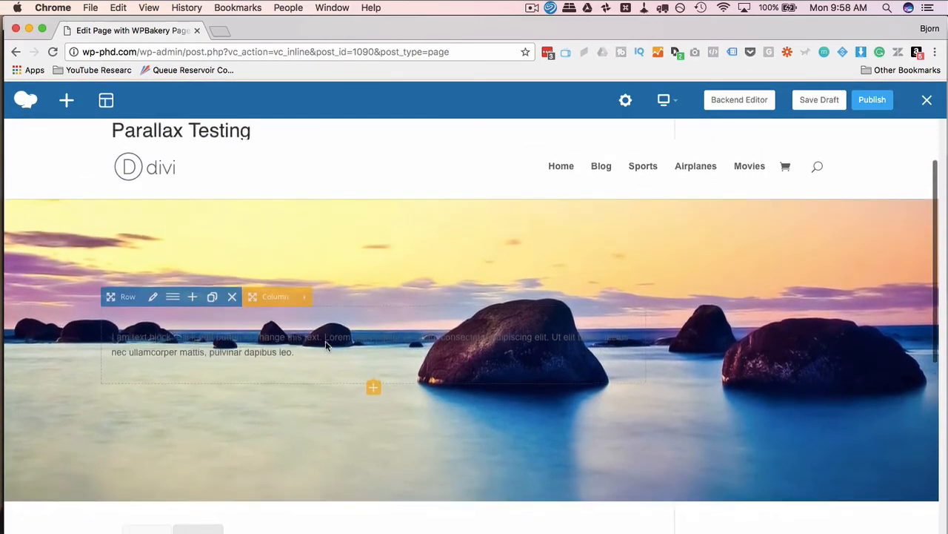
scroll("down", 3)
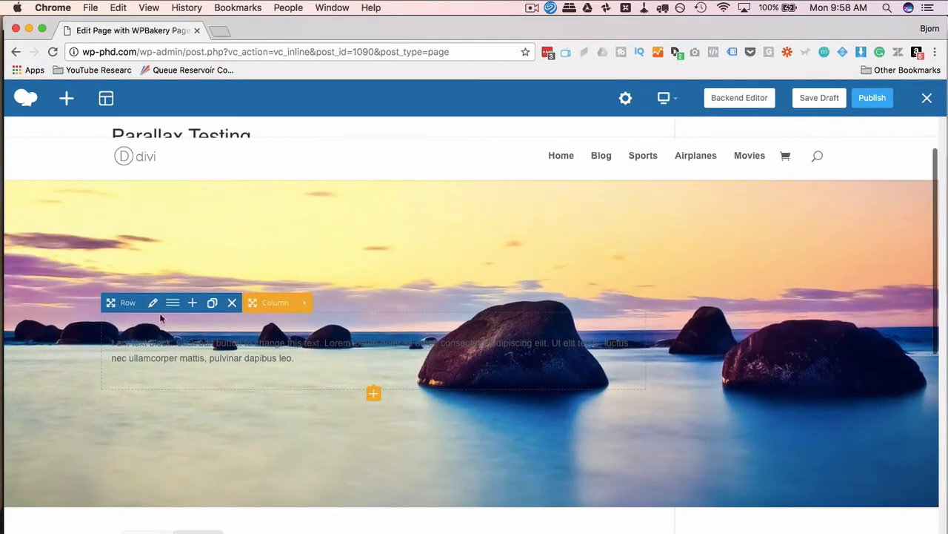
Step: Review the row's Simple parallax, rocky sea image and speed 5, and save
left_click(152, 302)
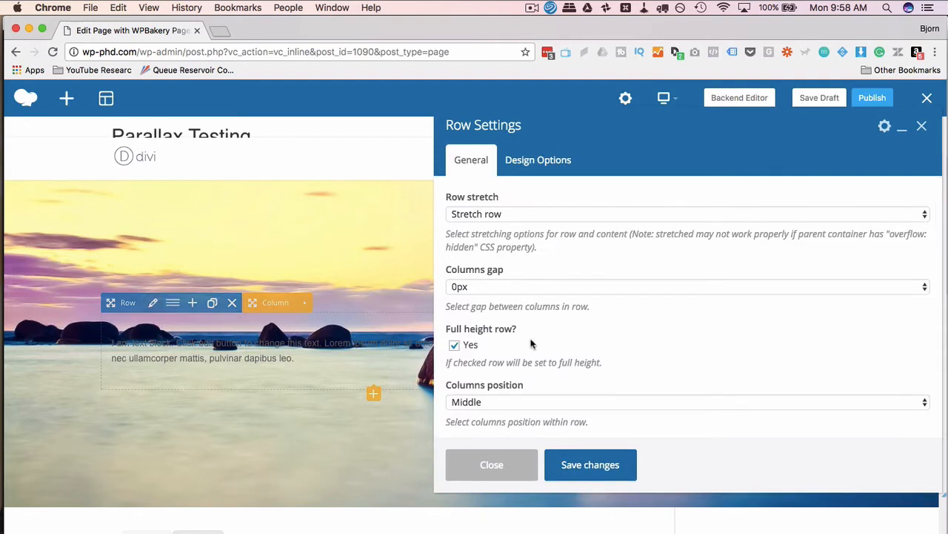
scroll("down", 3)
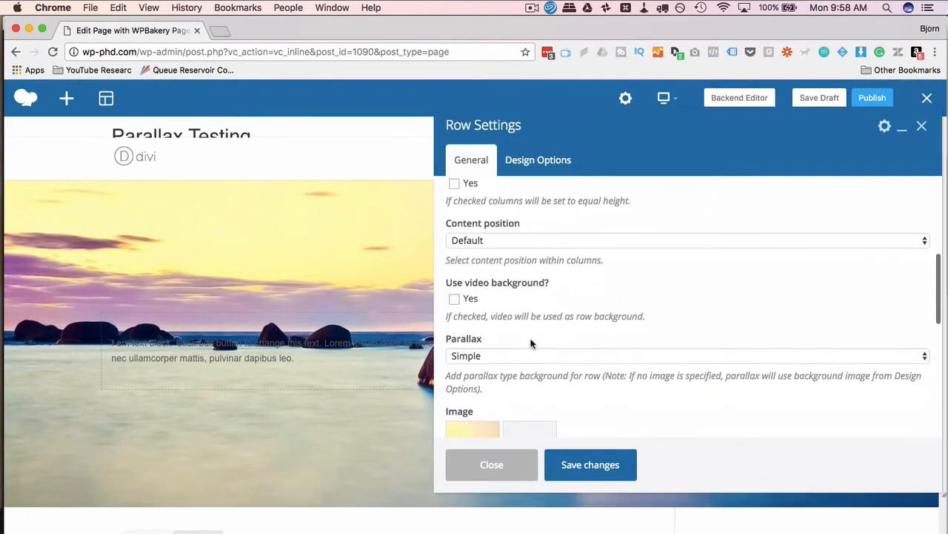
scroll("down", 3)
type("5")
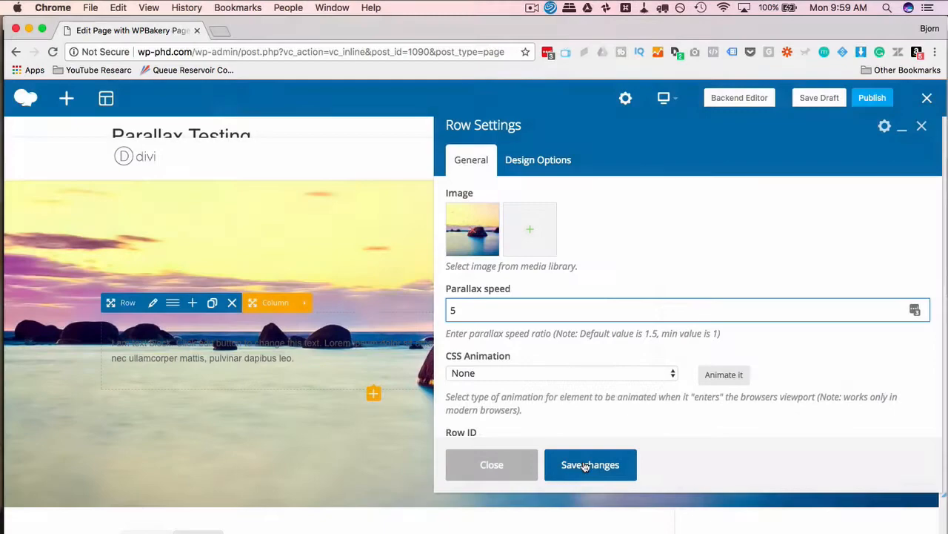
left_click(590, 465)
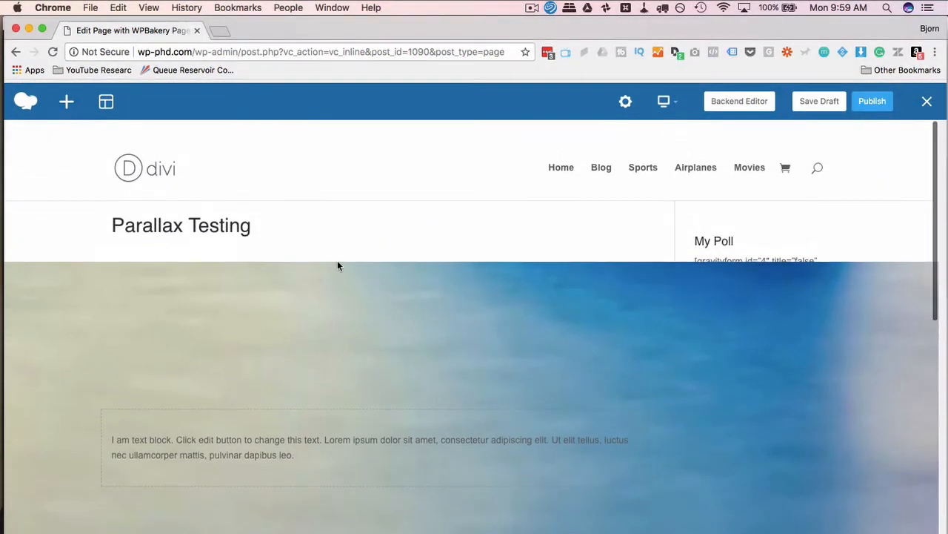
scroll("down", 3)
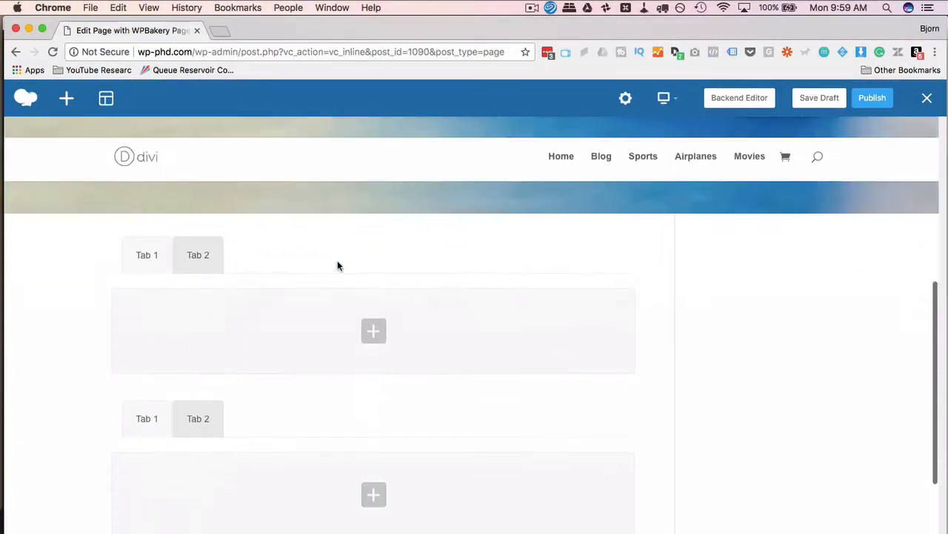
scroll("up", 3)
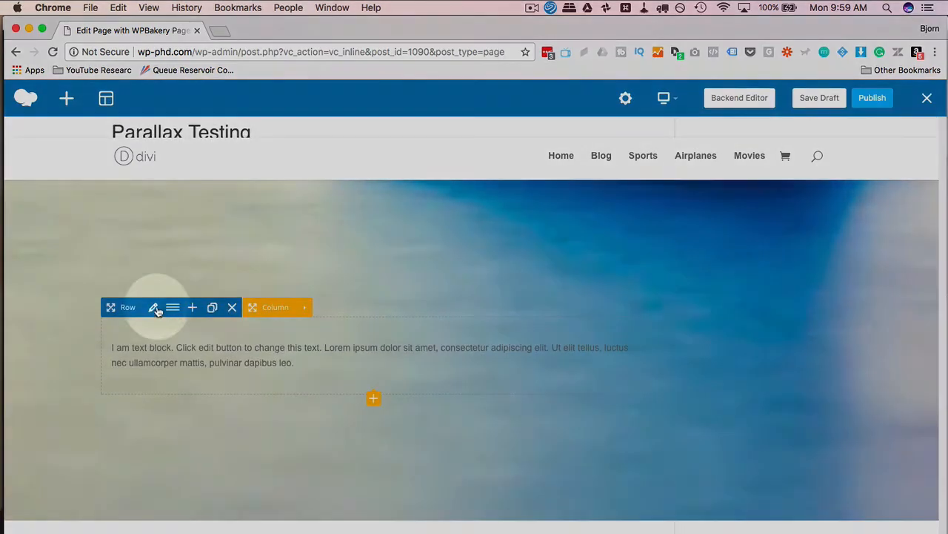
Step: Set the row's parallax speed to 3 and save the settings
left_click(154, 307)
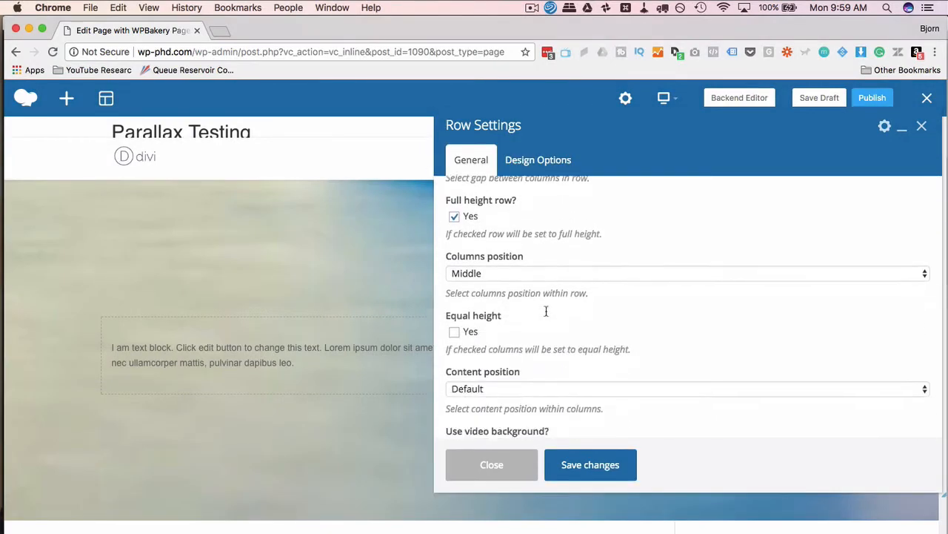
scroll("down", 3)
type("3")
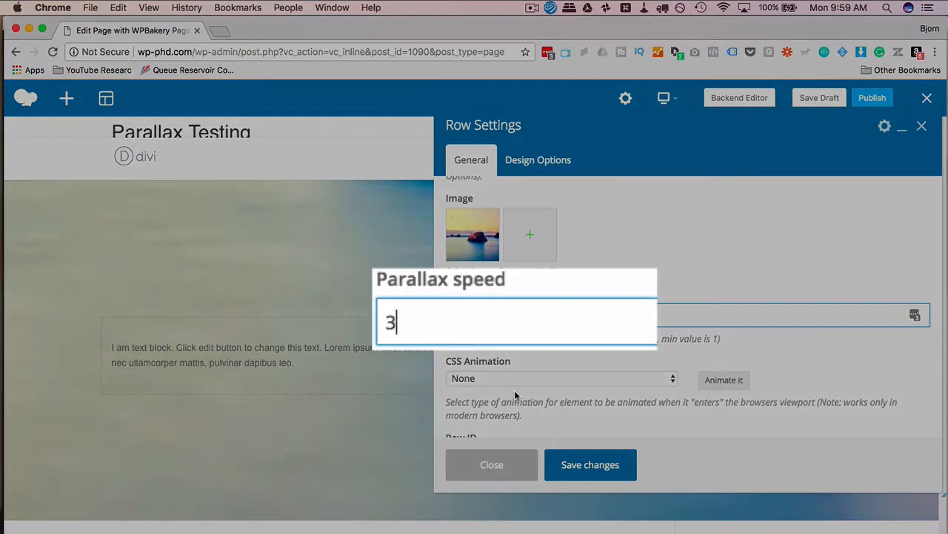
left_click(590, 464)
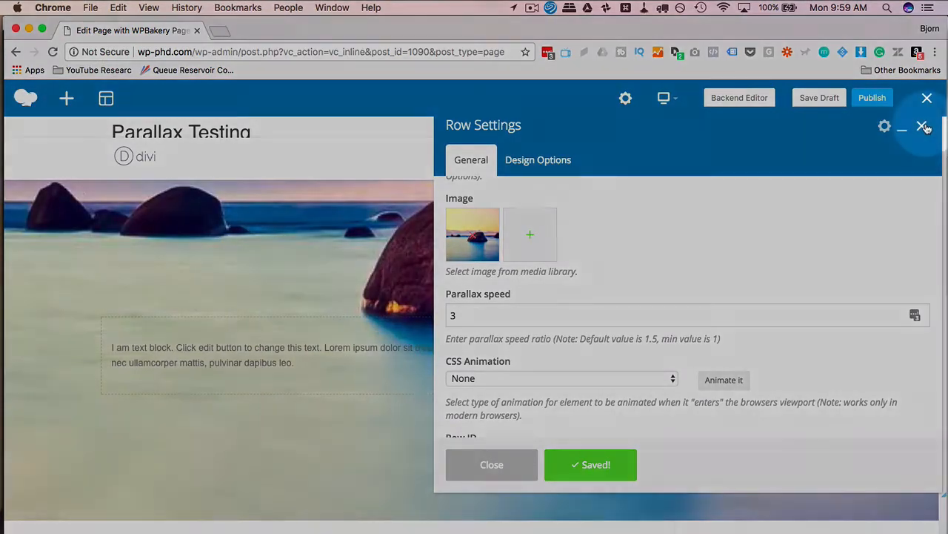
Step: Close Row Settings and scroll the page to preview the rocky-sea parallax behind the text
left_click(924, 126)
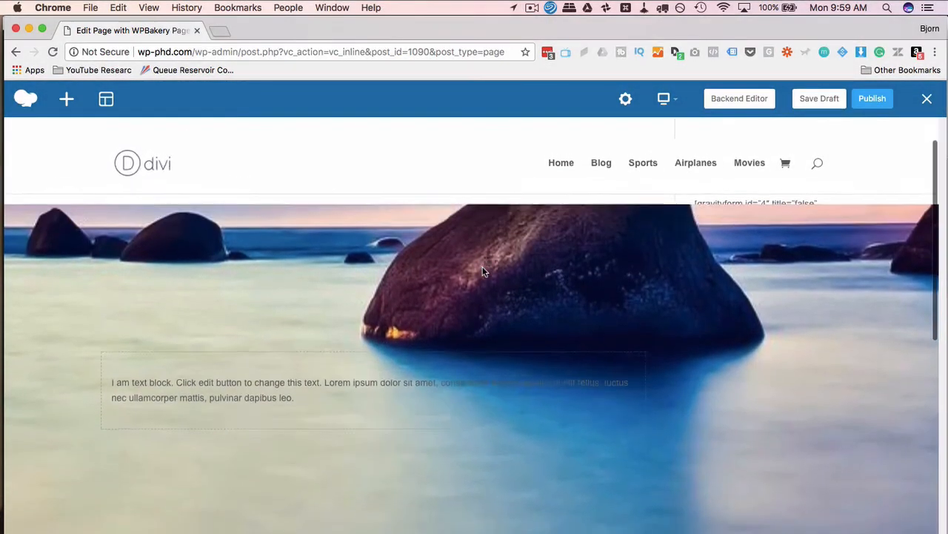
scroll("down", 3)
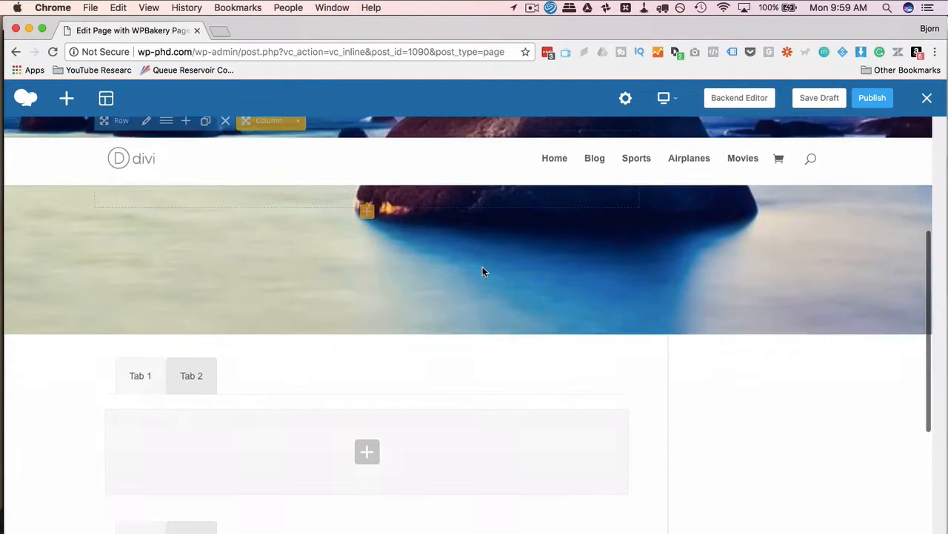
scroll("up", 3)
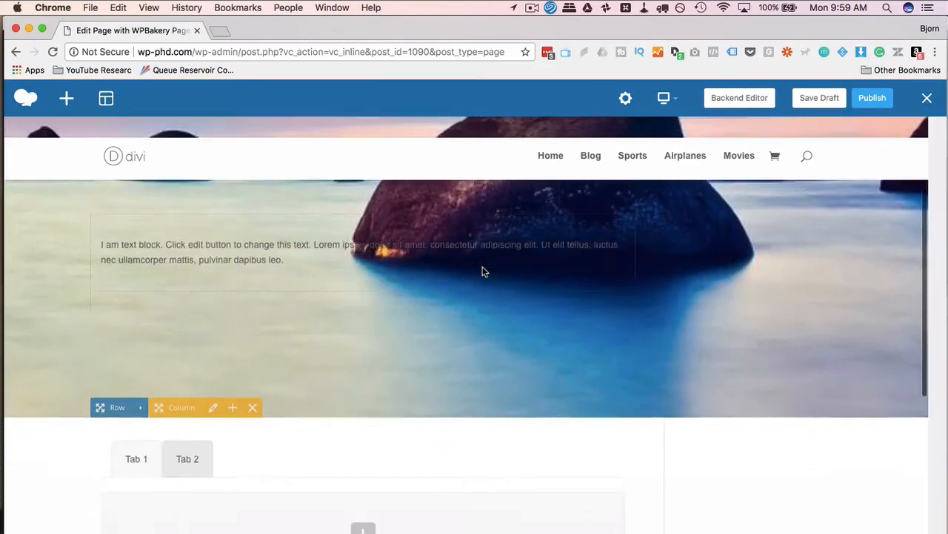
scroll("up", 3)
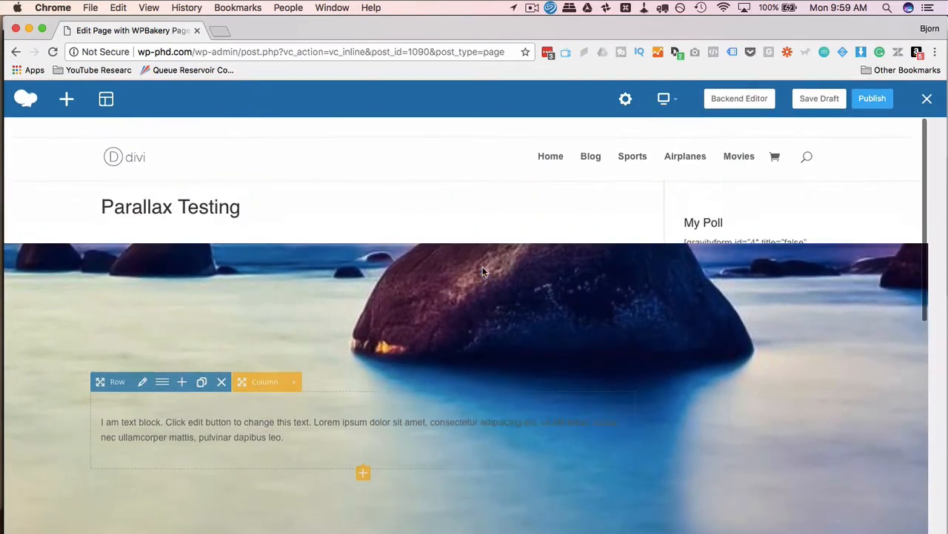
scroll("down", 3)
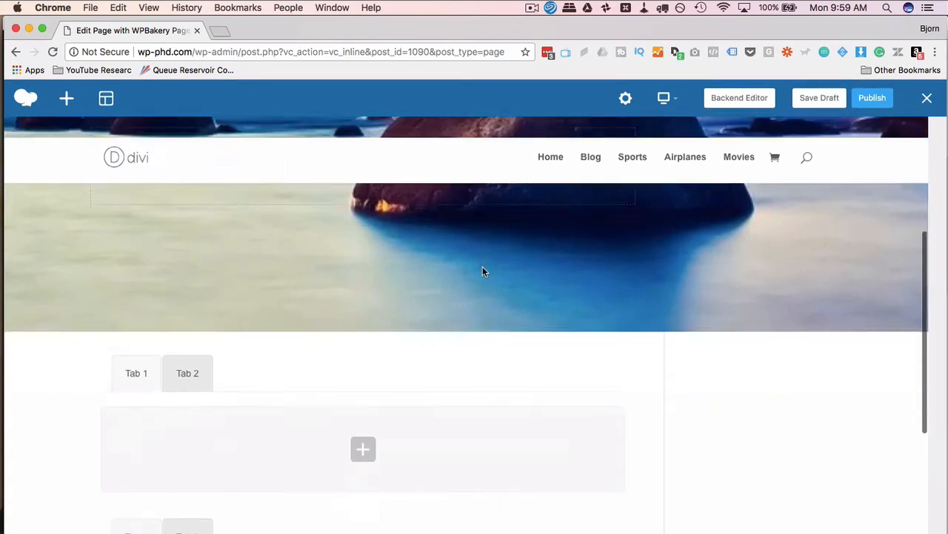
scroll("up", 3)
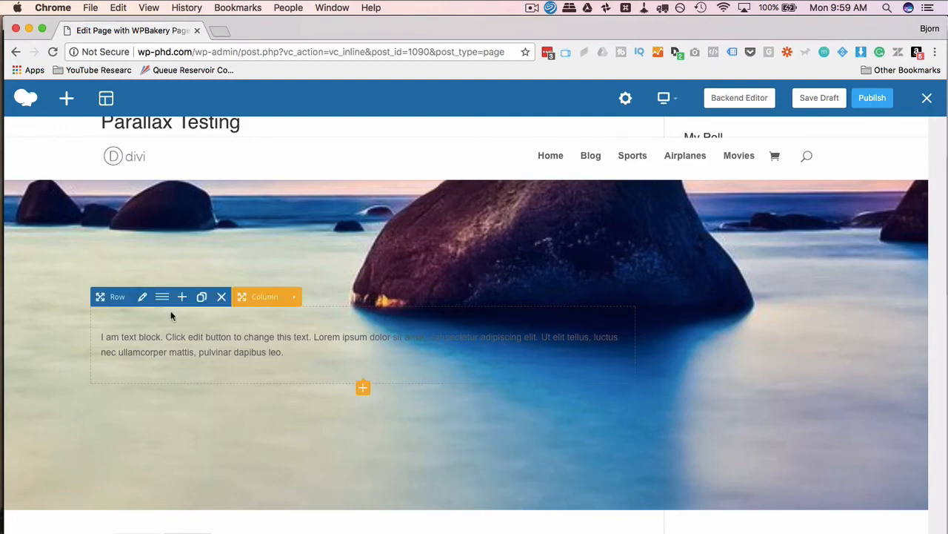
Step: Uncheck 'Full height row' and save so the background becomes a short strip
left_click(143, 296)
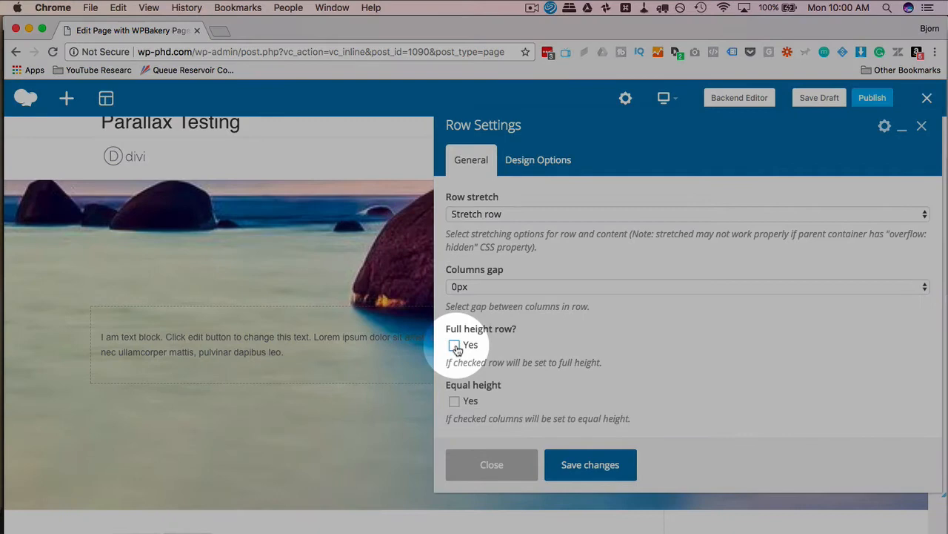
left_click(590, 463)
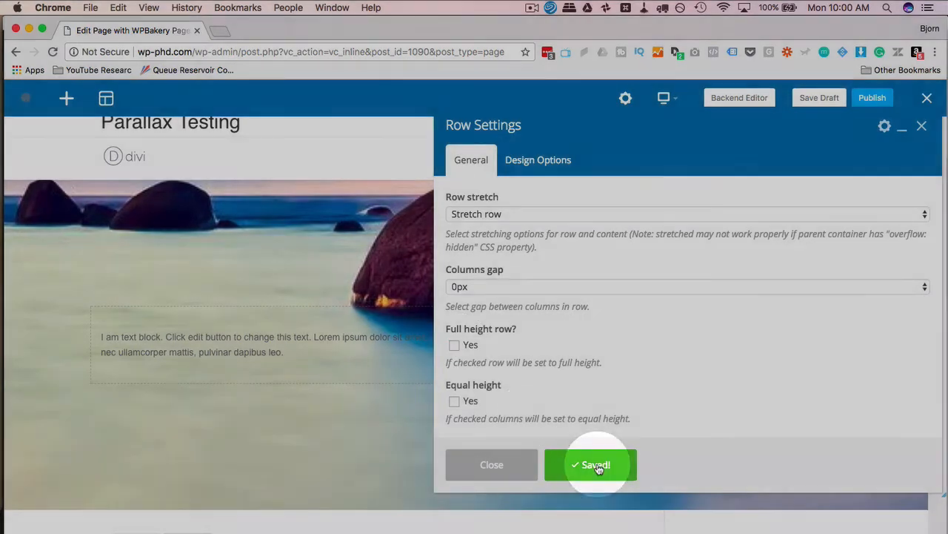
left_click(591, 466)
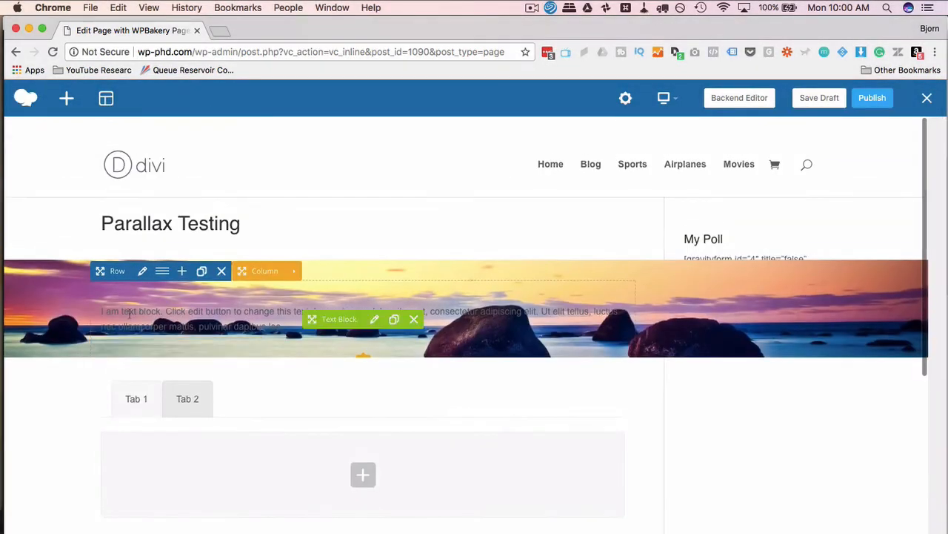
Step: Give the text block one even padding value on all sides via Simplify controls and save it
left_click(374, 320)
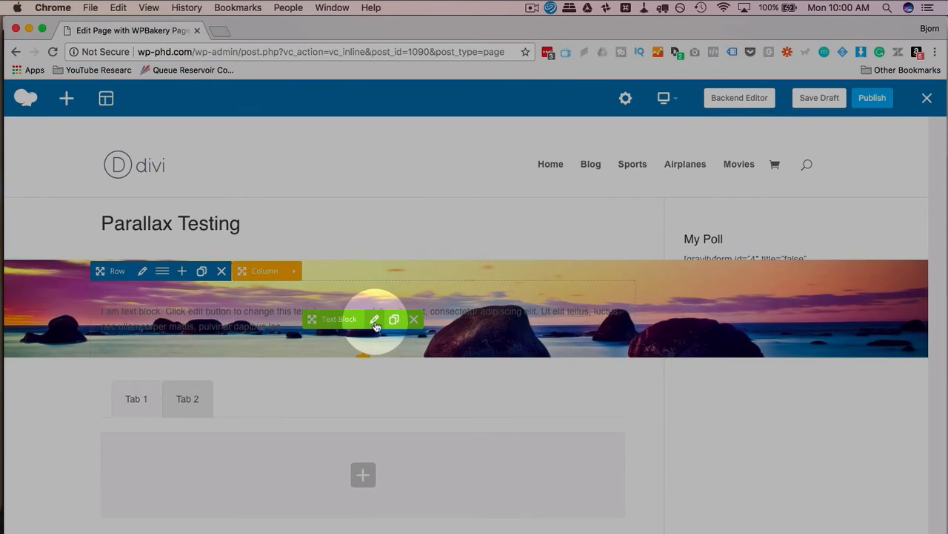
left_click(375, 320)
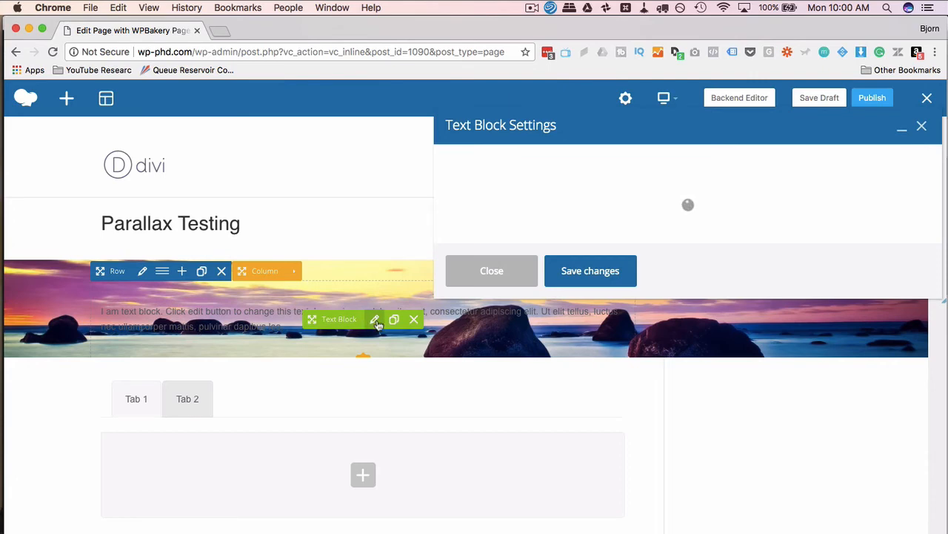
left_click(375, 318)
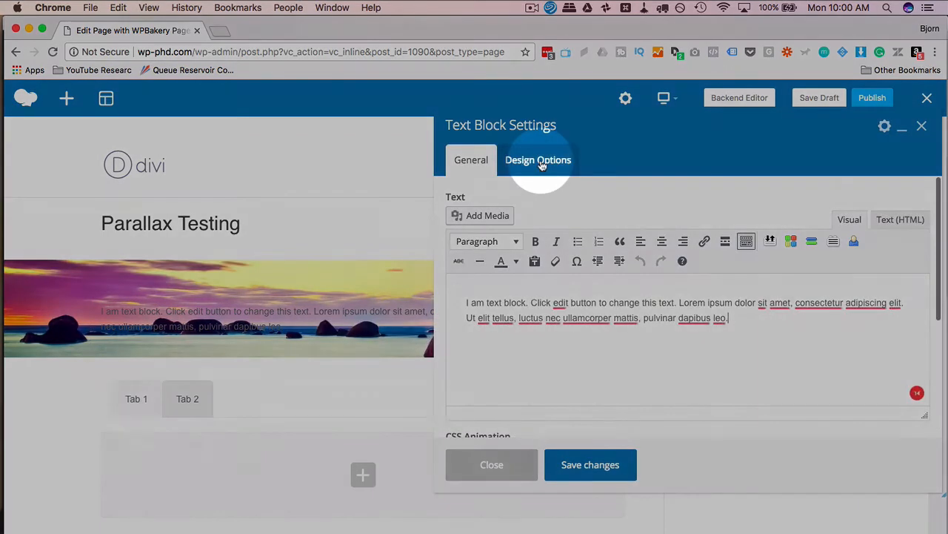
left_click(538, 160)
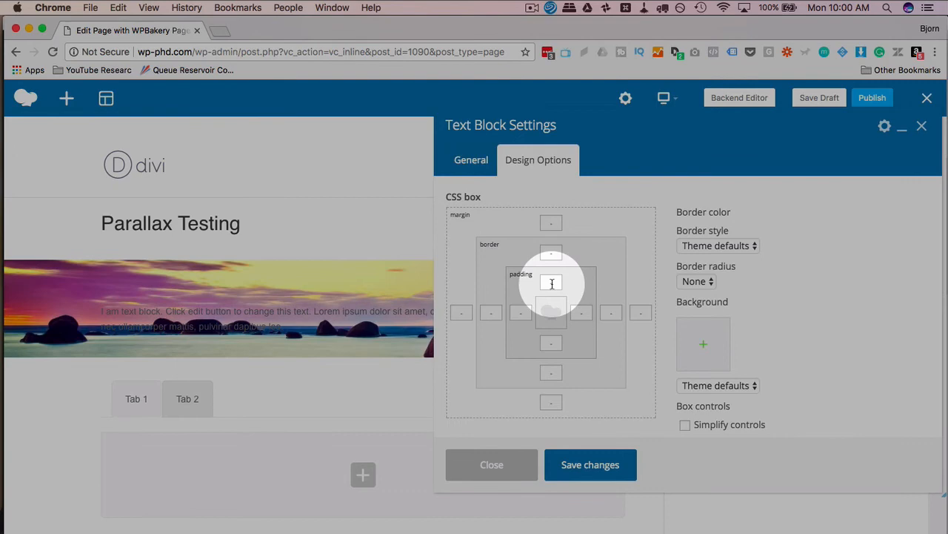
left_click(685, 424)
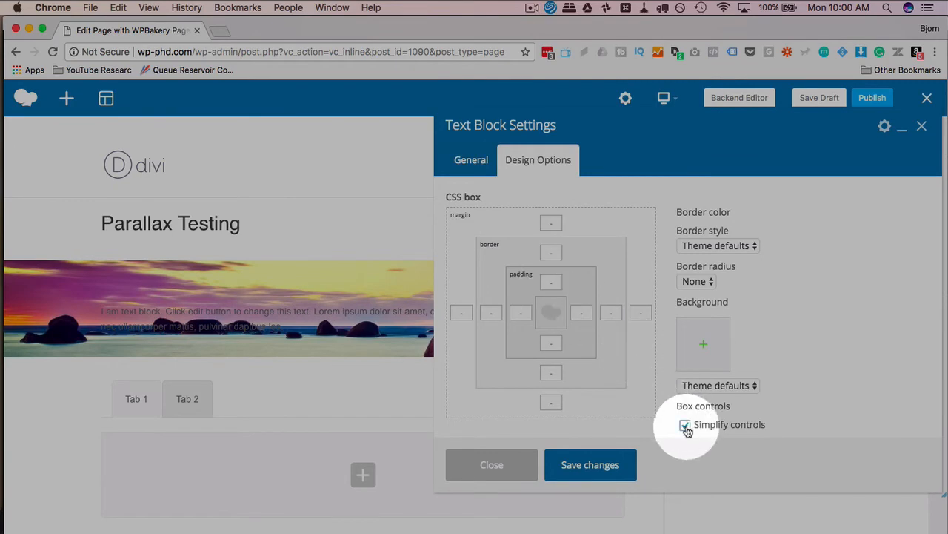
left_click(684, 424)
type("1")
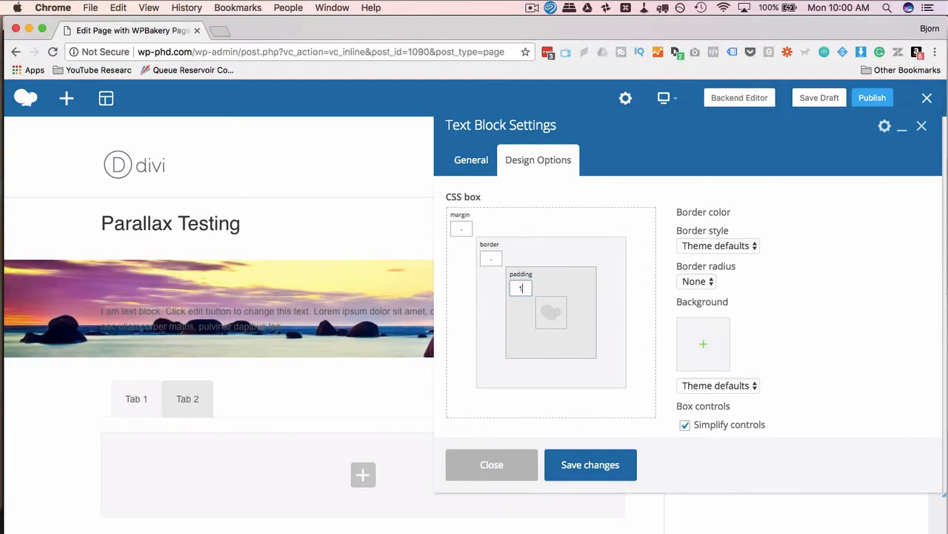
left_click(590, 466)
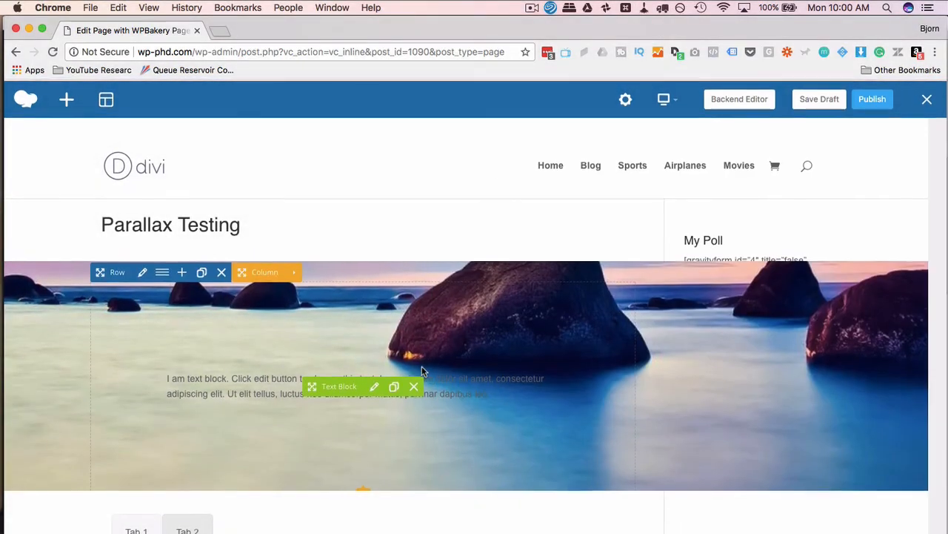
scroll("down", 3)
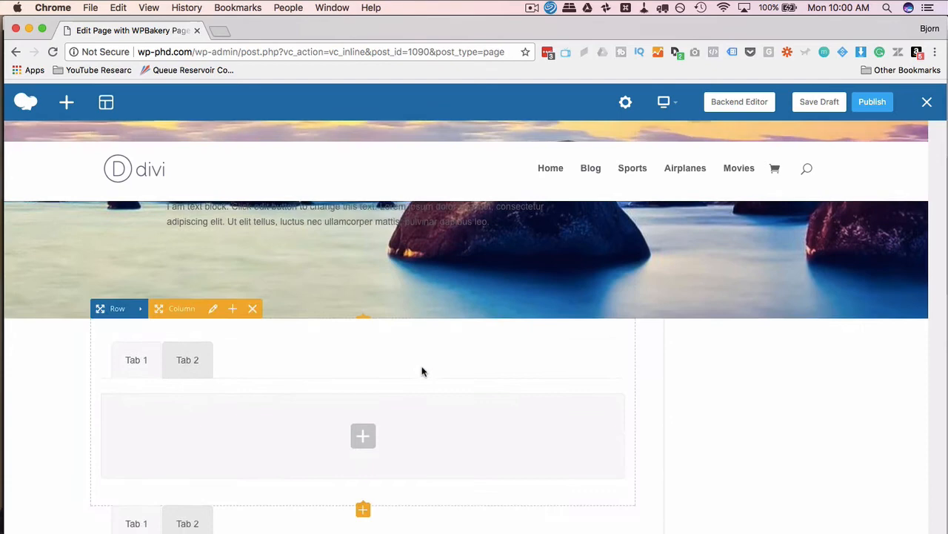
scroll("up", 3)
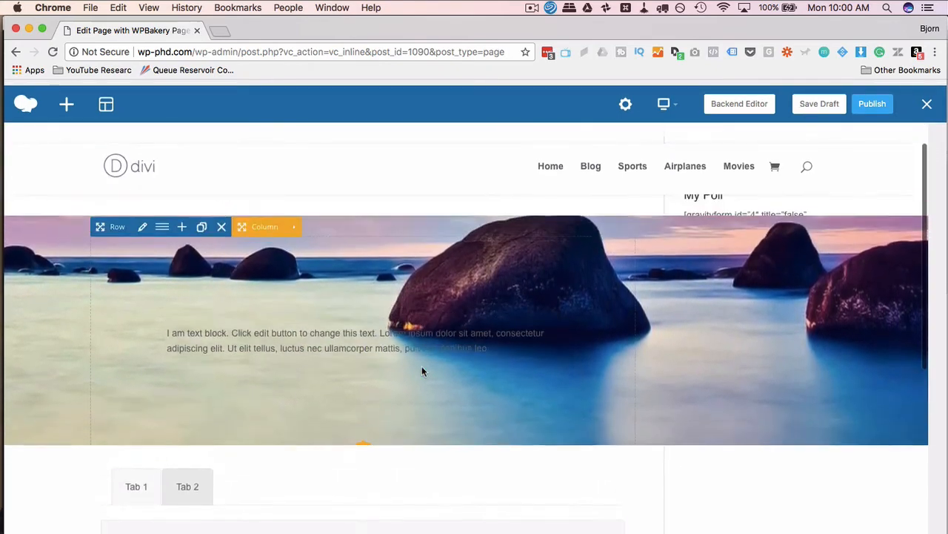
scroll("up", 3)
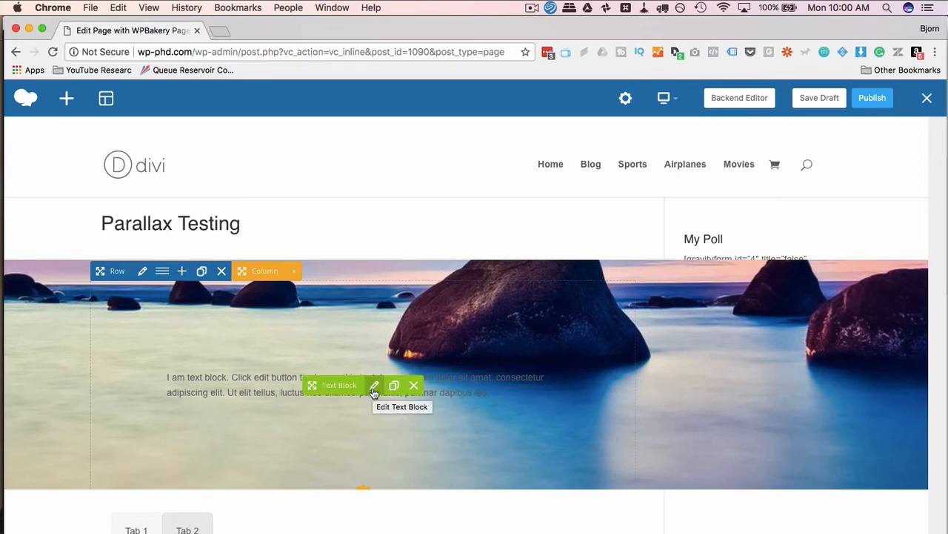
mouse_move(412, 354)
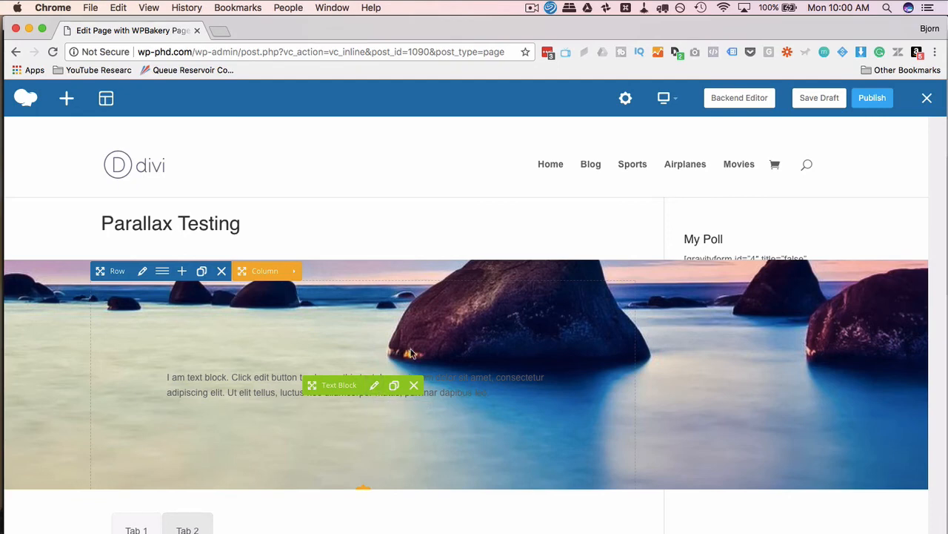
scroll("down", 3)
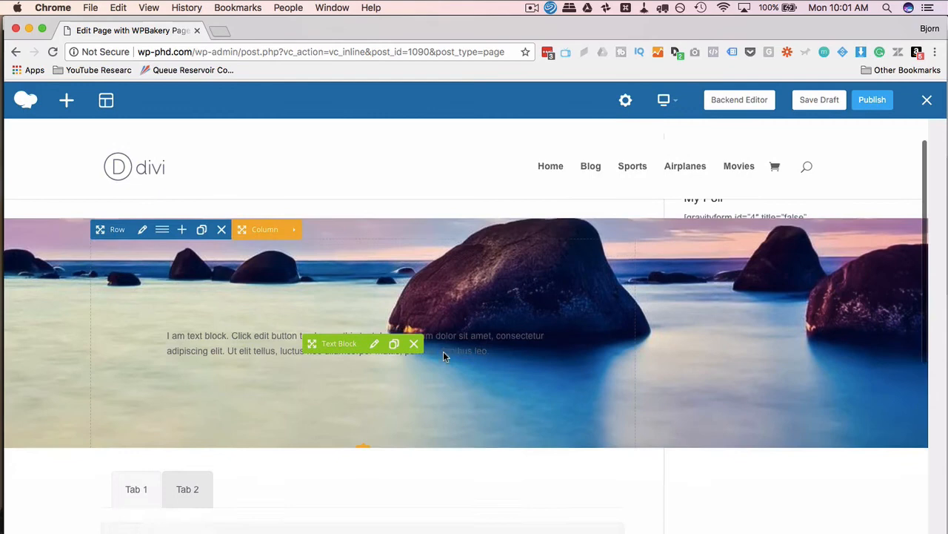
scroll("up", 3)
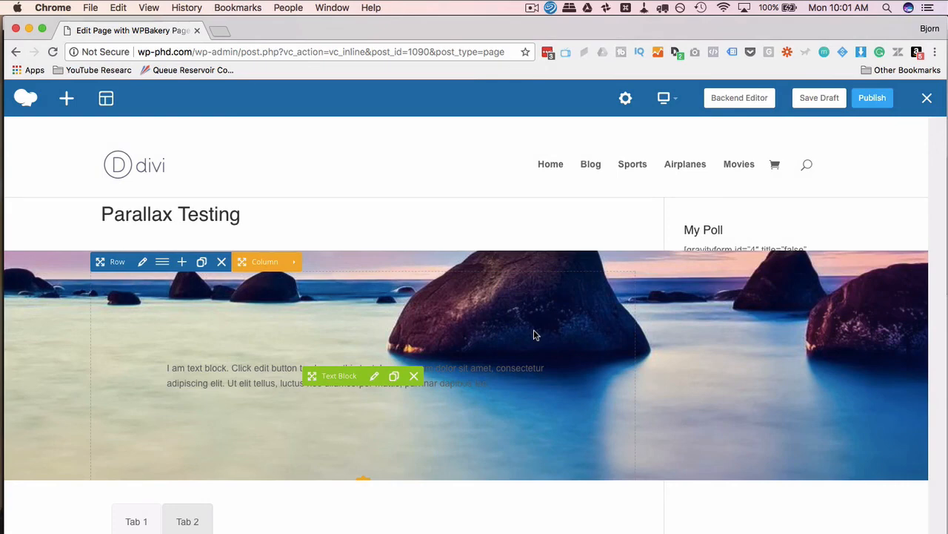
Step: Save the parallax test page as a draft from the builder bar
left_click(820, 98)
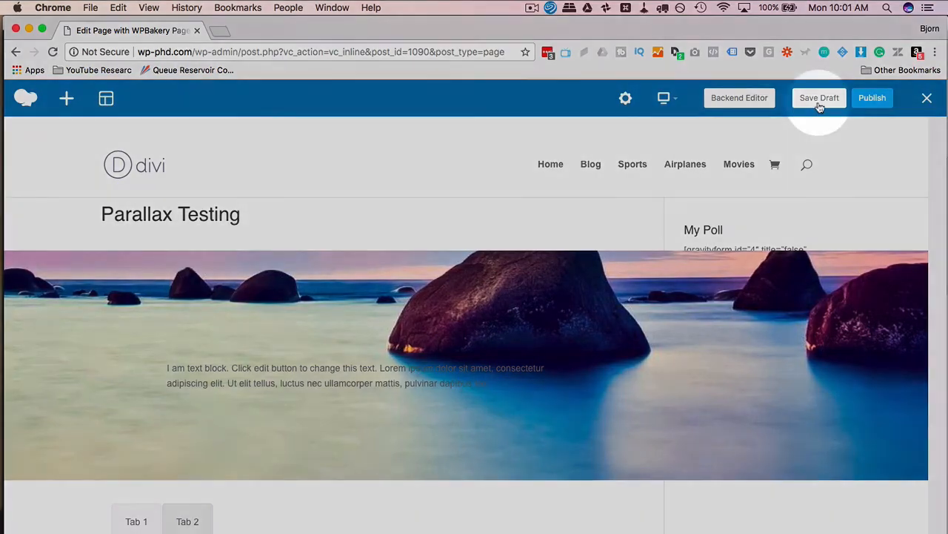